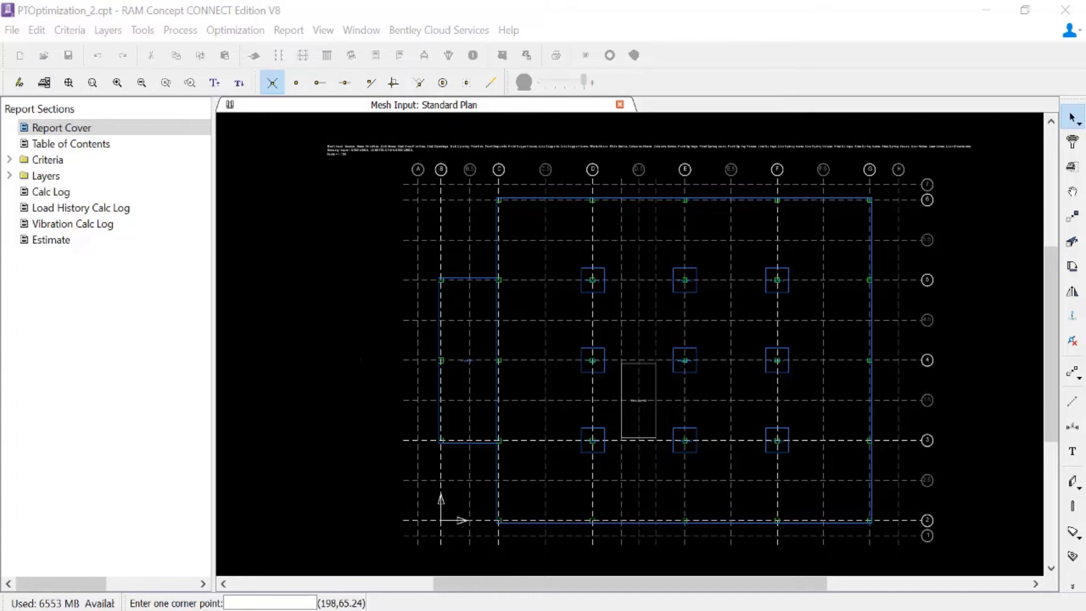
mouse_move(88, 26)
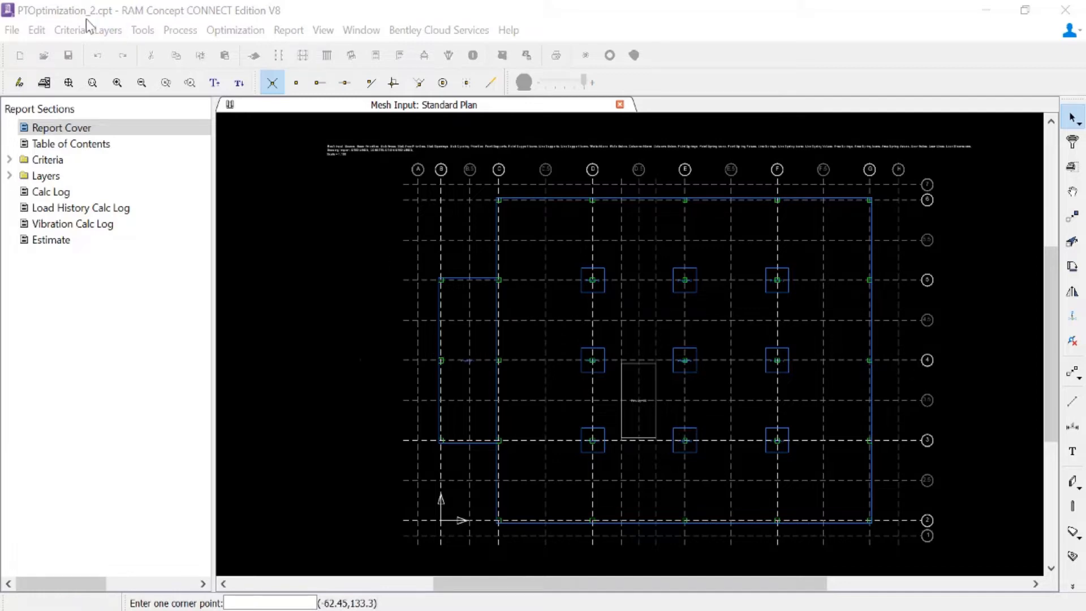
Step: Open the Layers menu to reach the Longitude Tendon Parameters plan choices
click(105, 30)
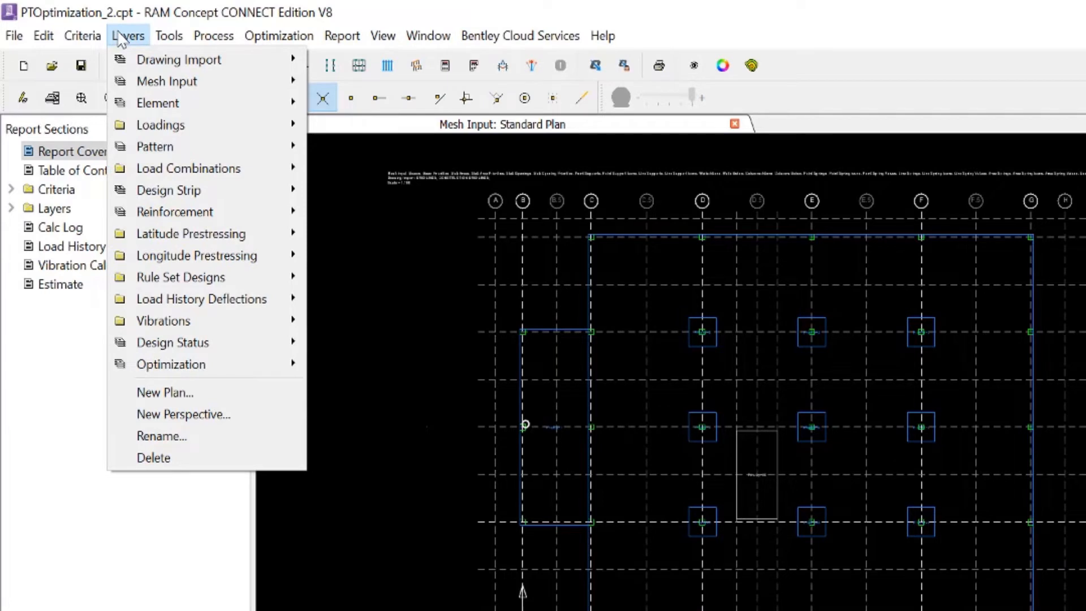
mouse_move(196, 256)
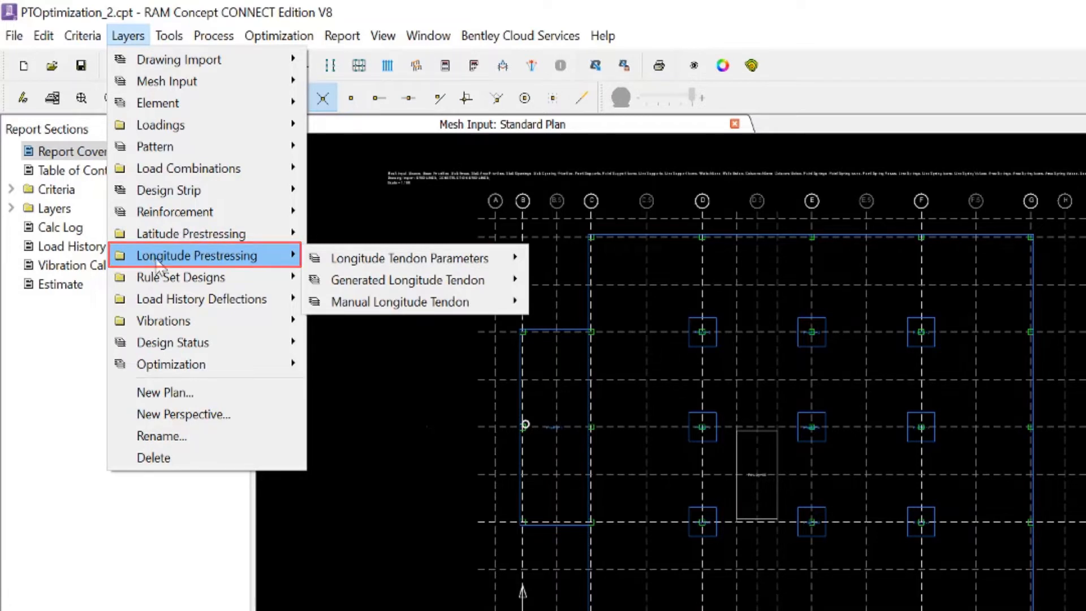
mouse_move(409, 258)
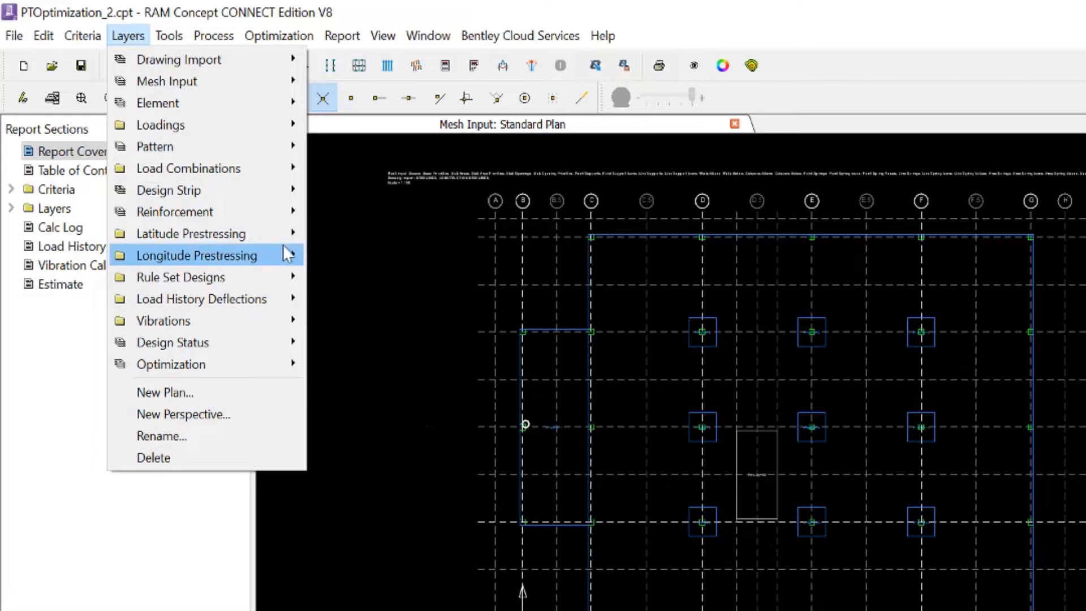
mouse_move(196, 256)
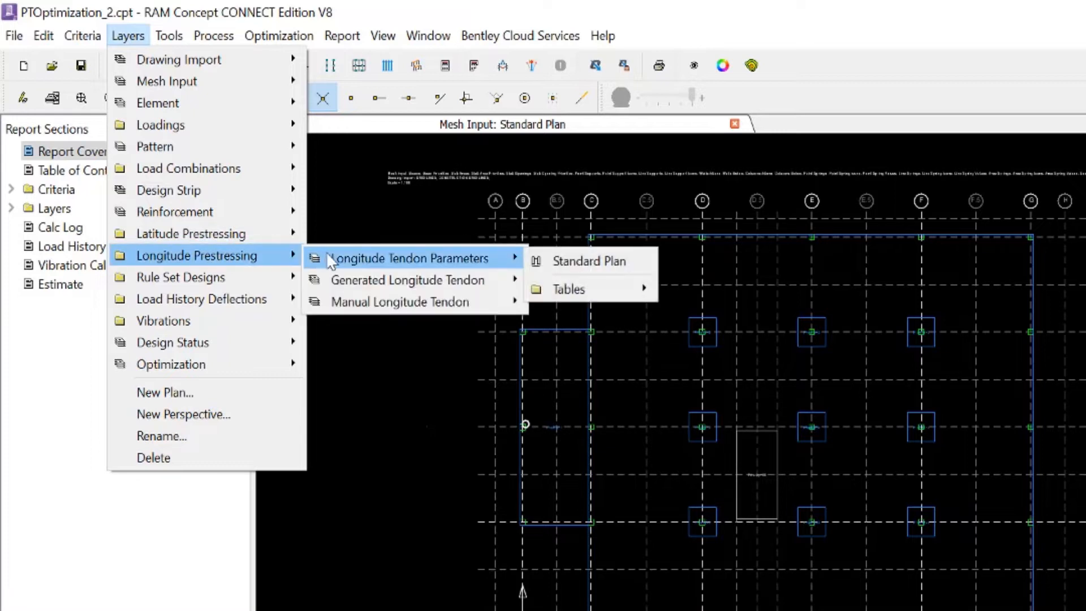
mouse_move(463, 262)
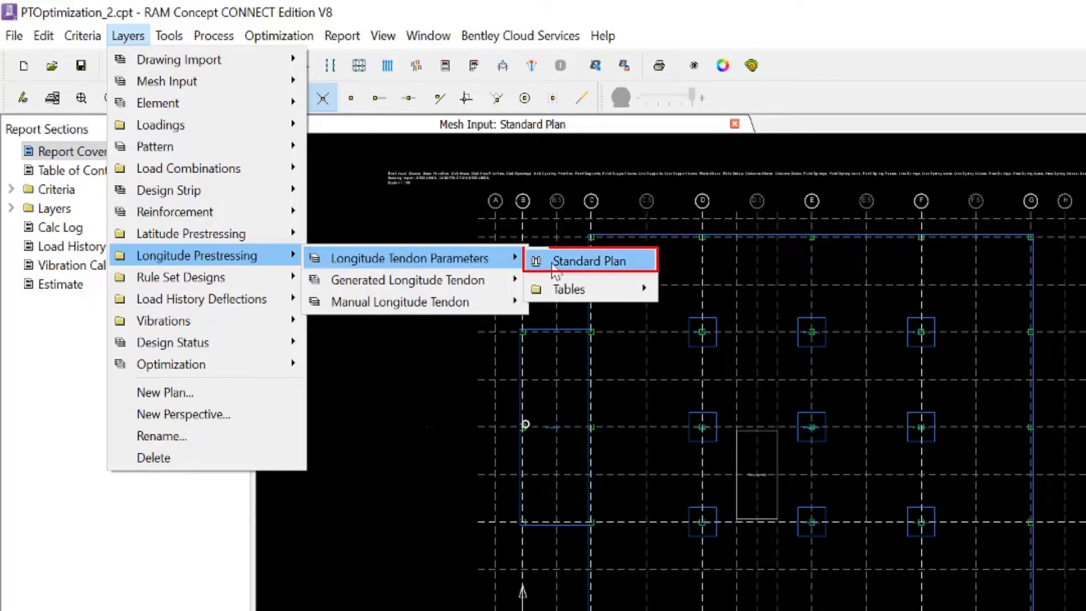
Step: Show the Longitude Tendon Parameters Standard Plan
click(588, 260)
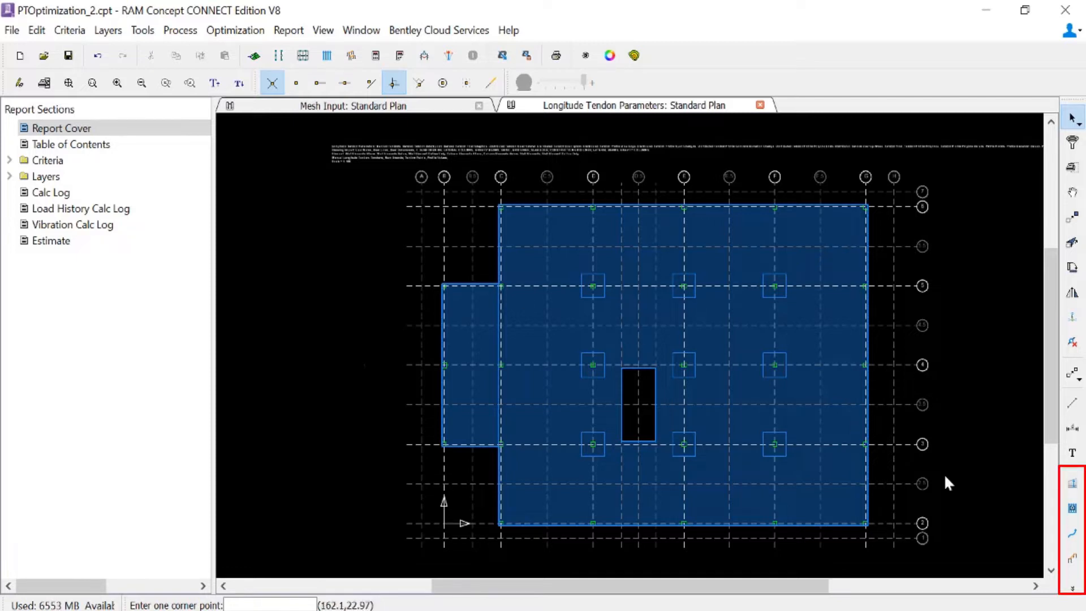
mouse_move(1071, 485)
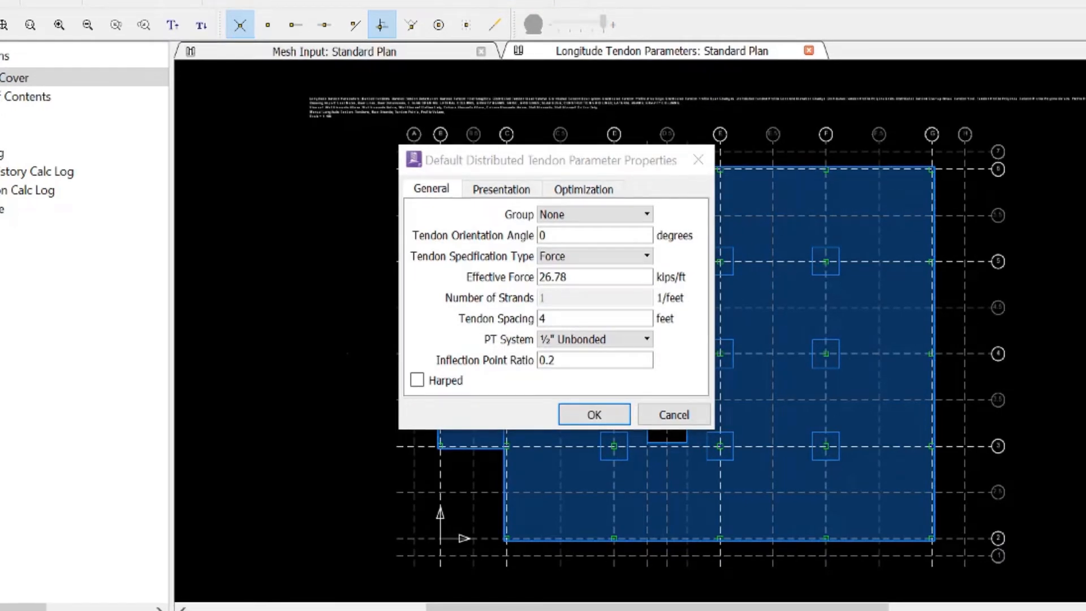
Step: Set tendon orientation angle to 90, keeping specification type as Force
click(431, 188)
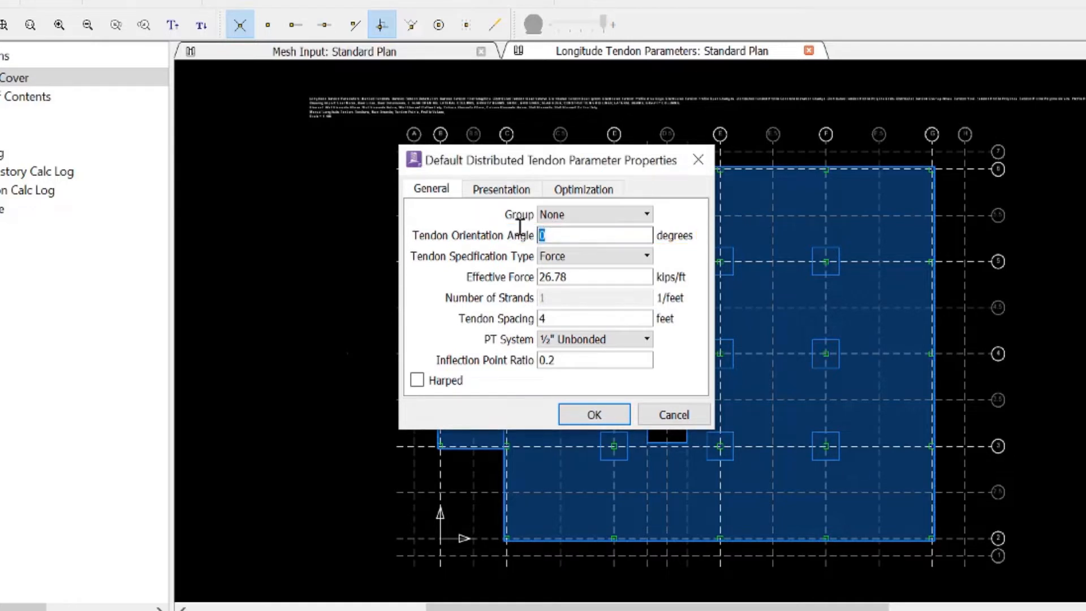
text(90)
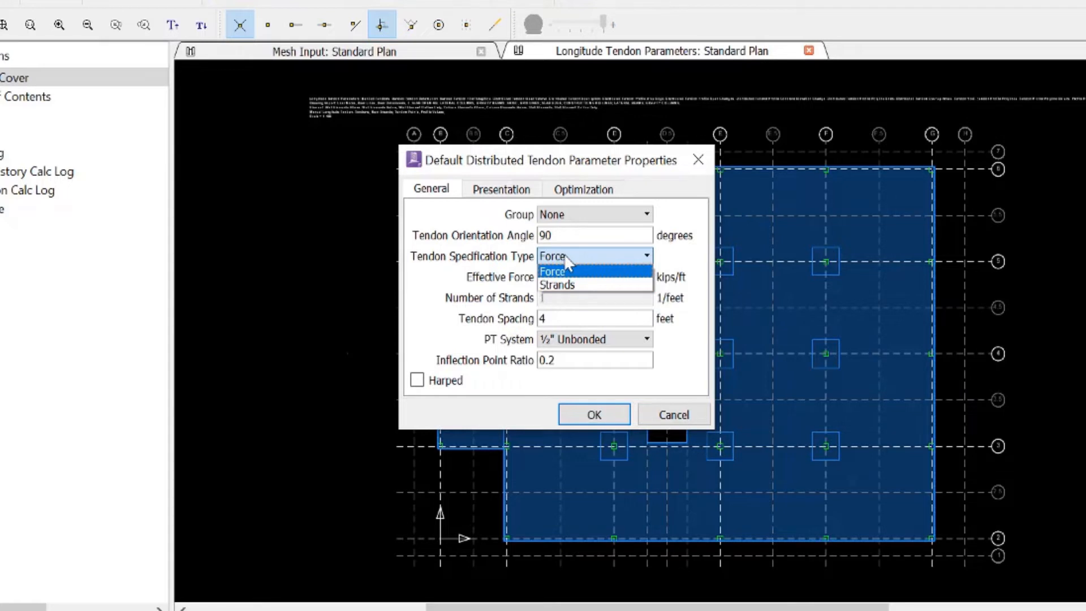
click(552, 271)
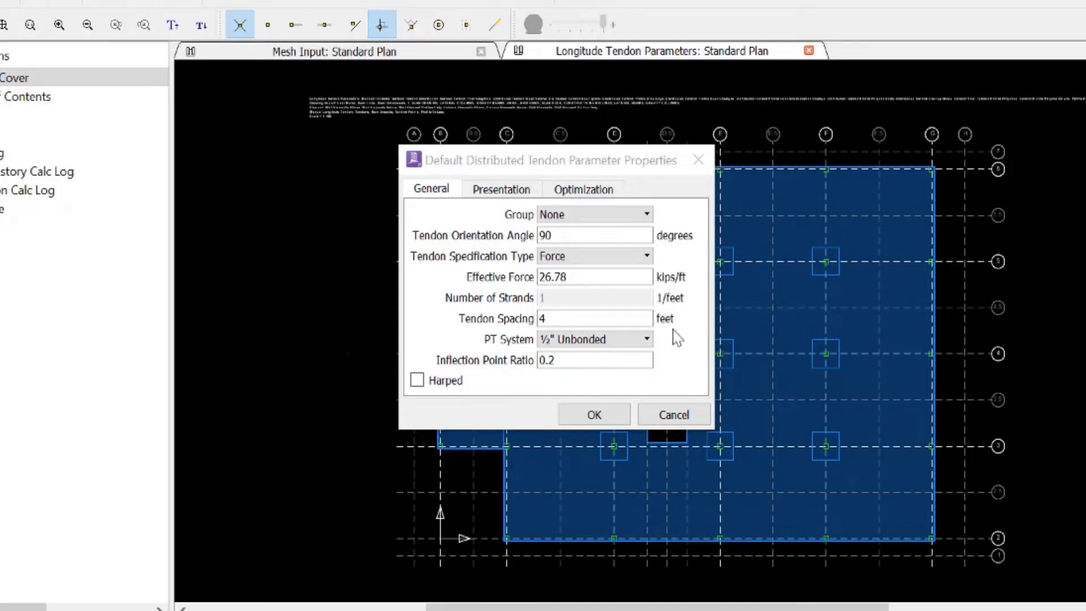
click(584, 188)
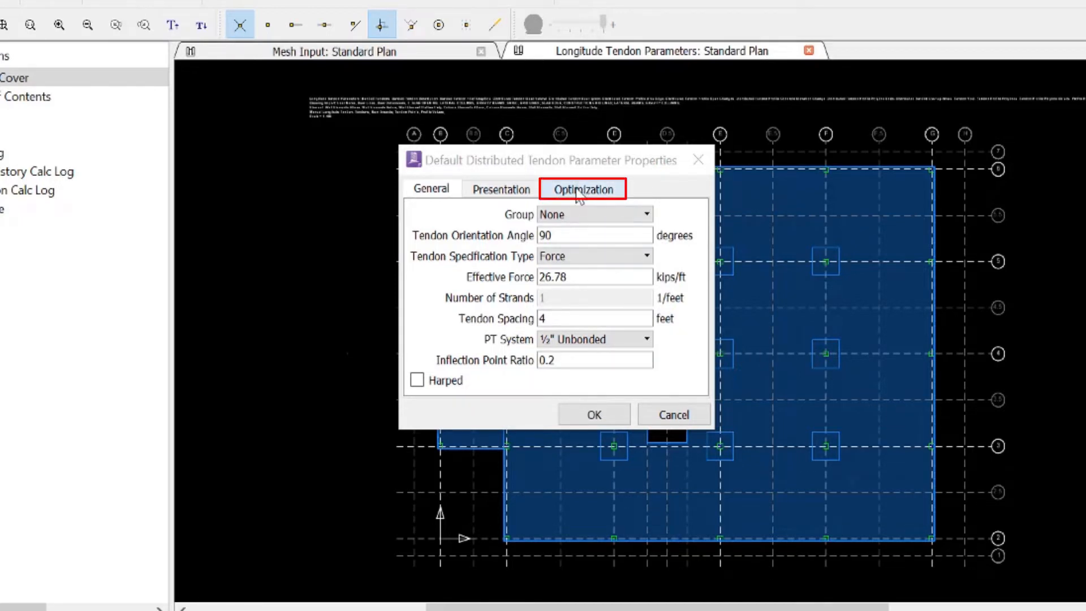
Step: On the Optimization tab, change Minimum Effective Force from 0 to 18 kips/ft
click(583, 188)
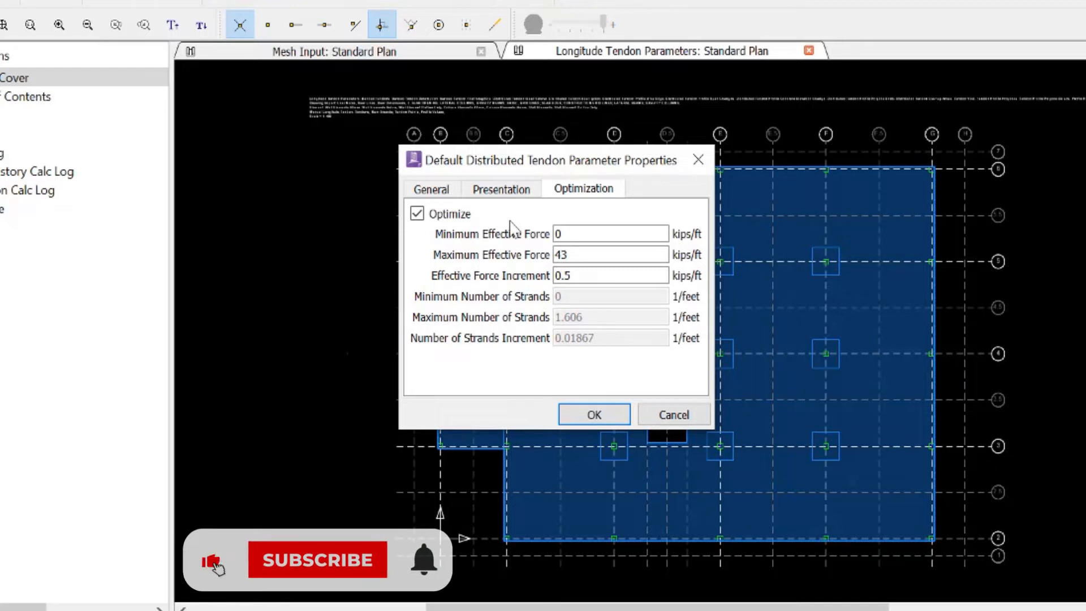
click(317, 560)
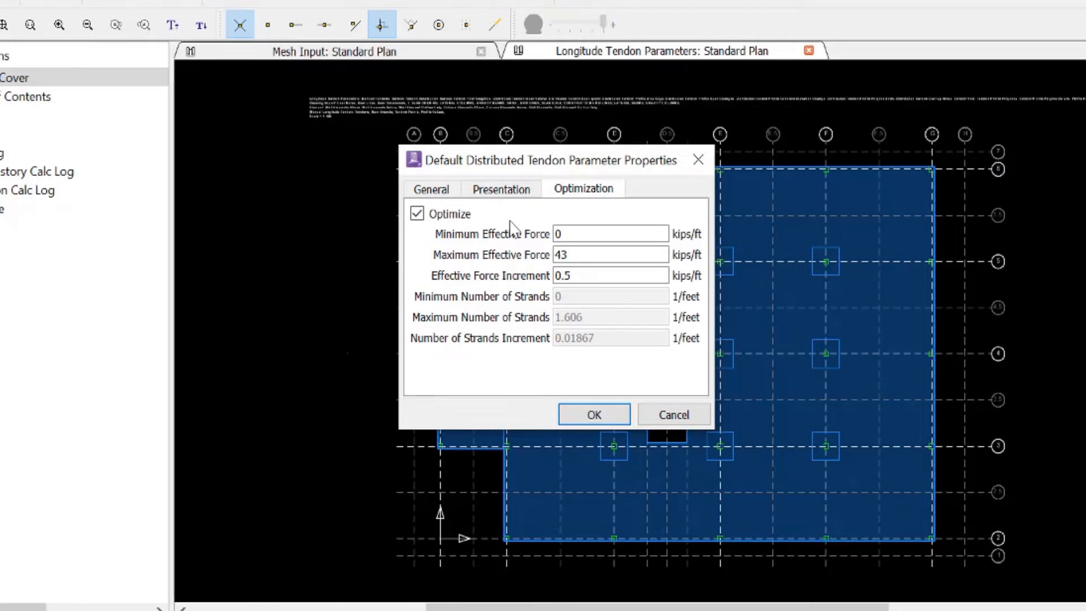
mouse_move(512, 228)
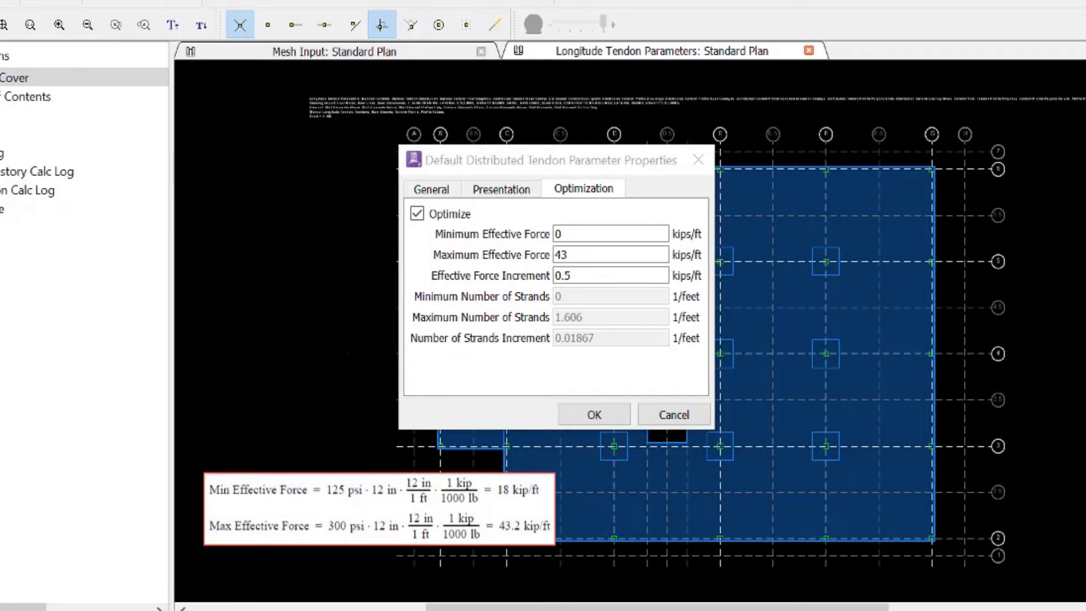
click(610, 234)
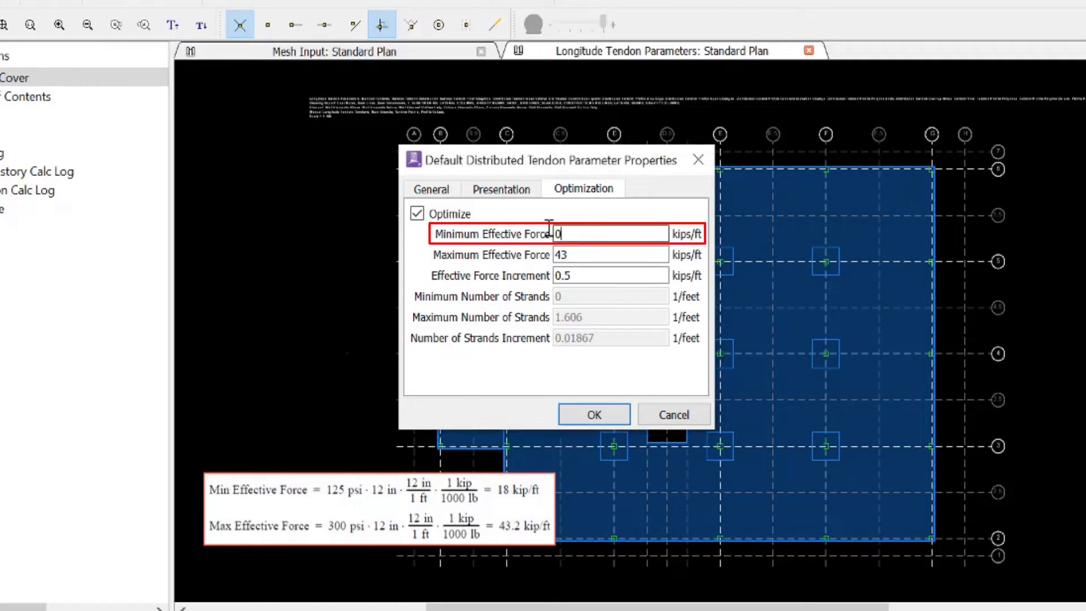
text(18)
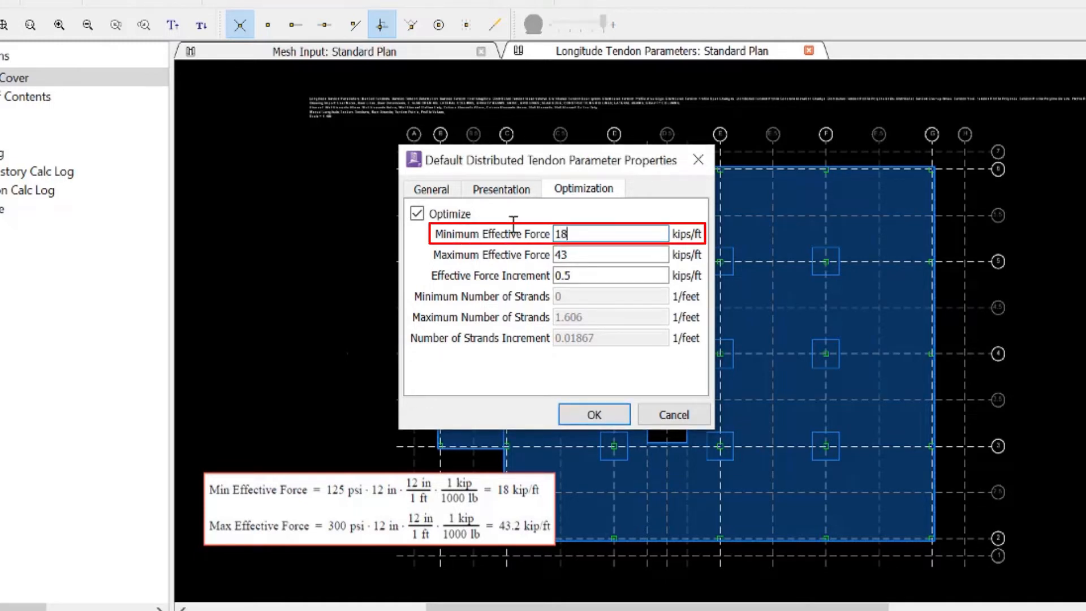
click(610, 254)
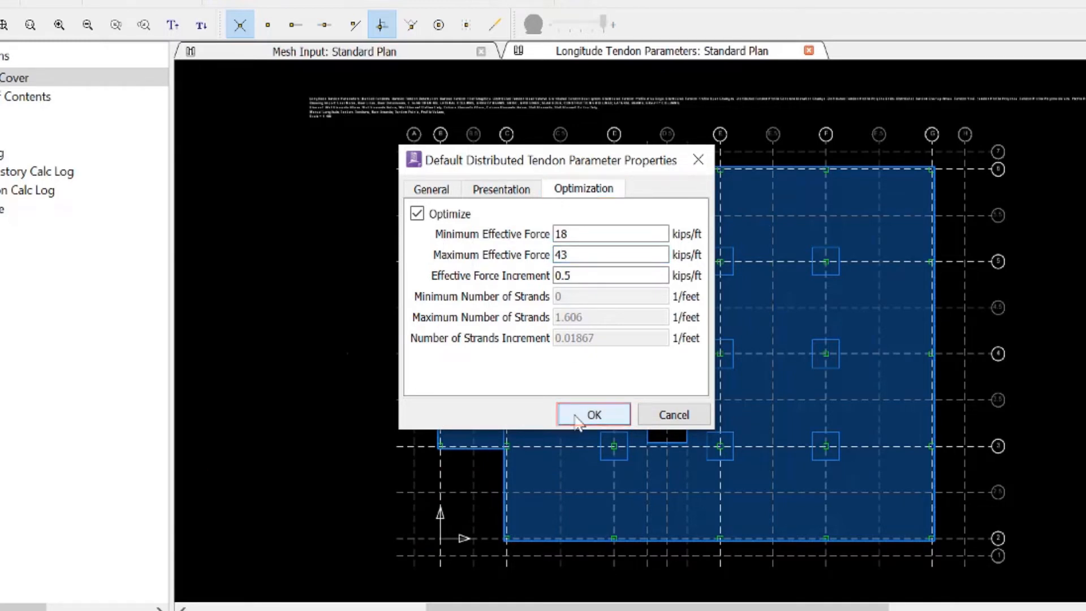
Step: Accept the default distributed tendon properties with OK
click(593, 414)
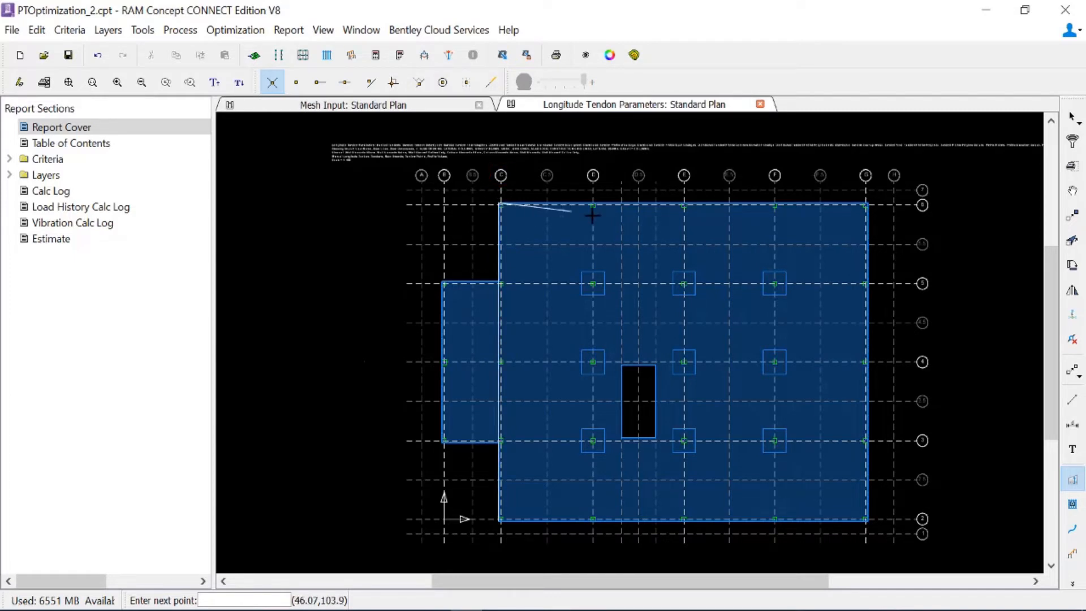
mouse_move(621, 203)
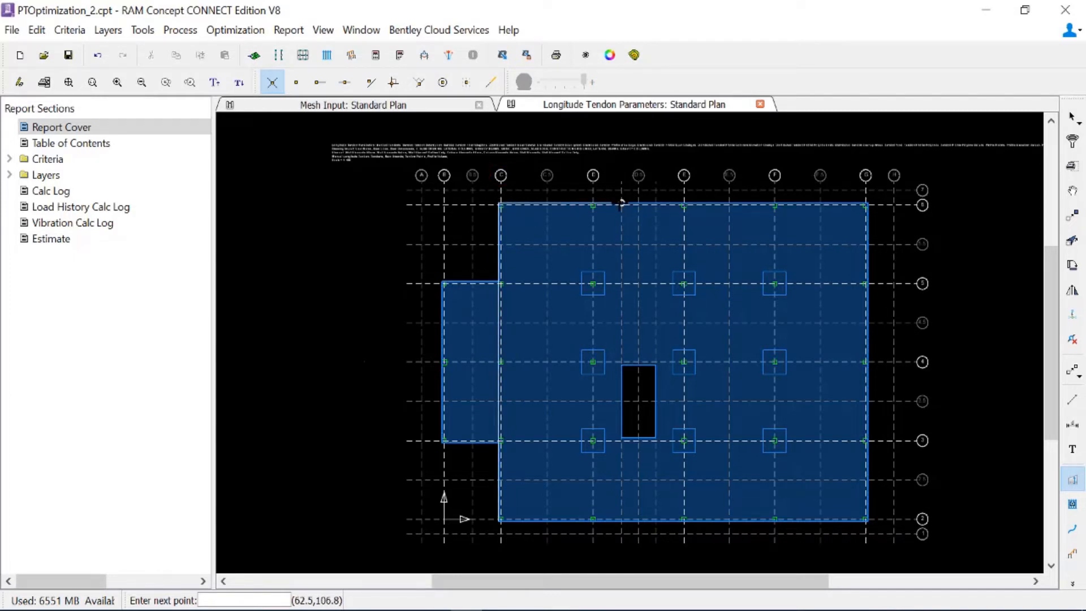
Step: Complete the left-span quadrilateral, then start the next one along the top edge
click(570, 508)
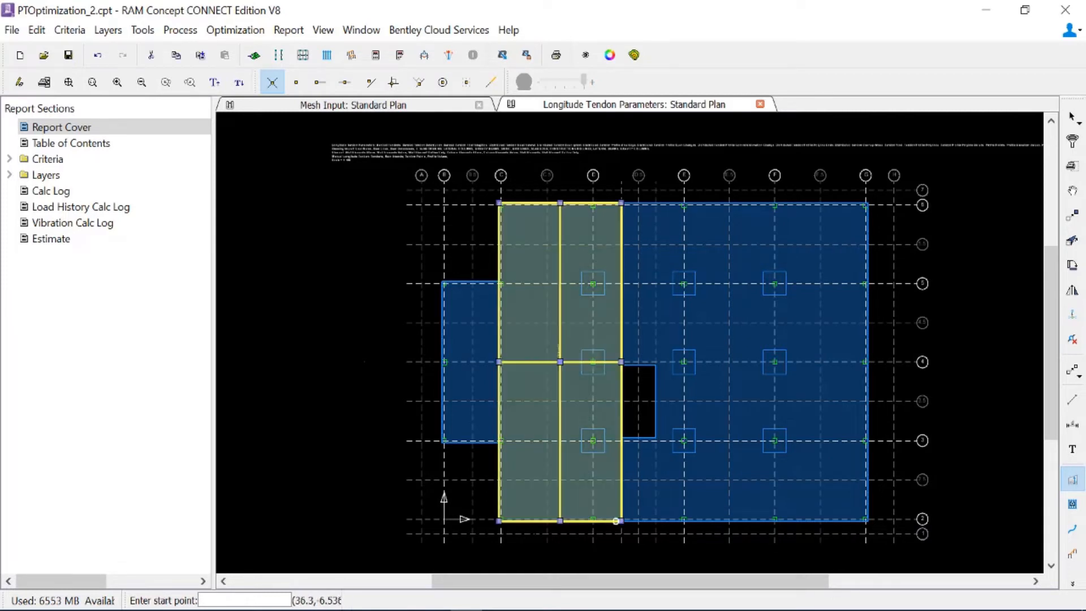
mouse_move(530, 390)
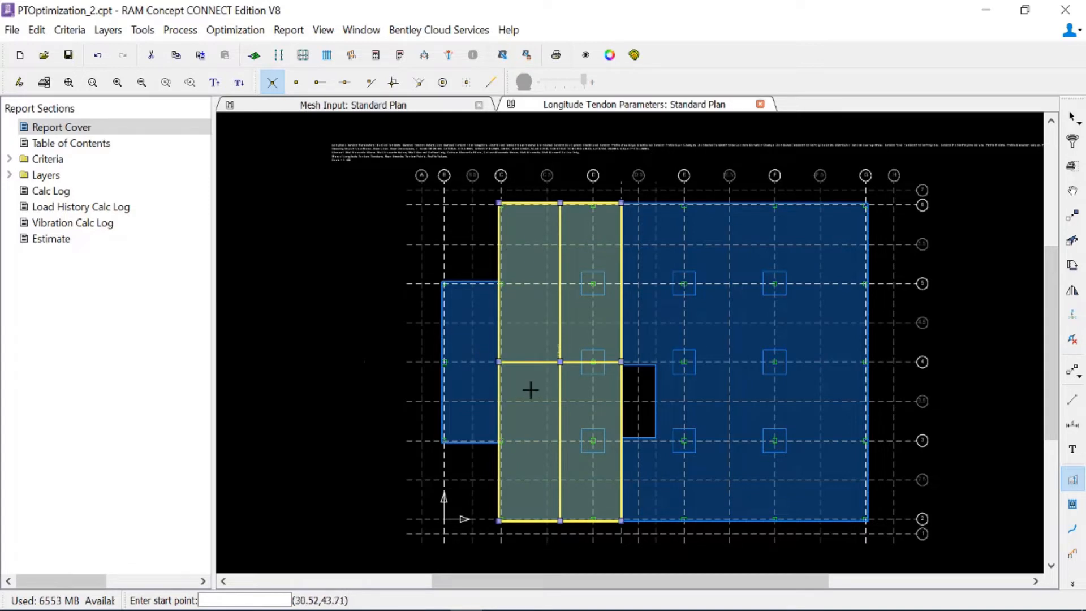
mouse_move(665, 509)
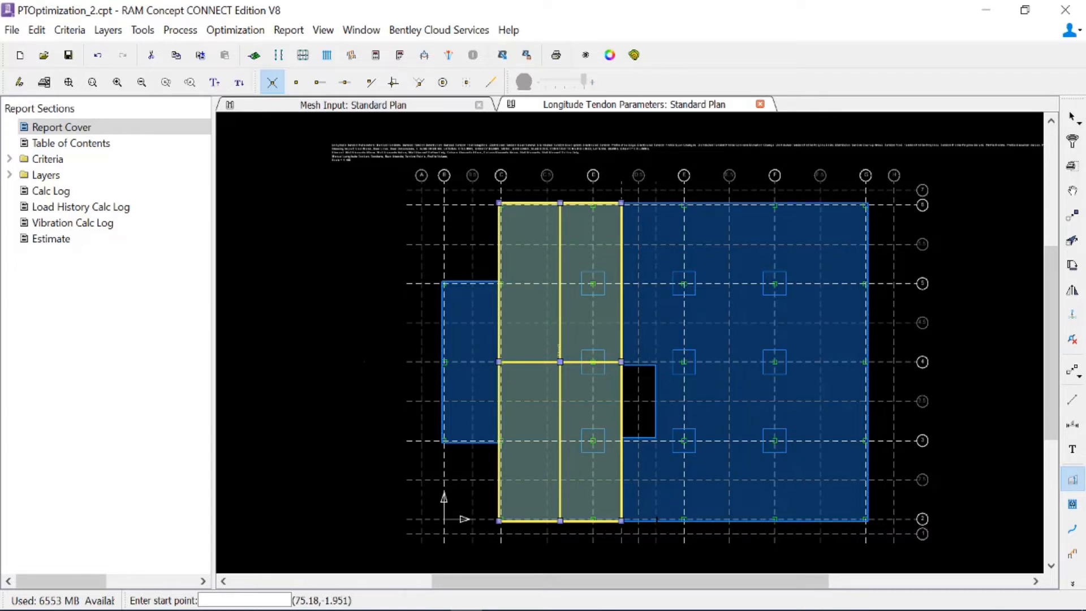
click(654, 201)
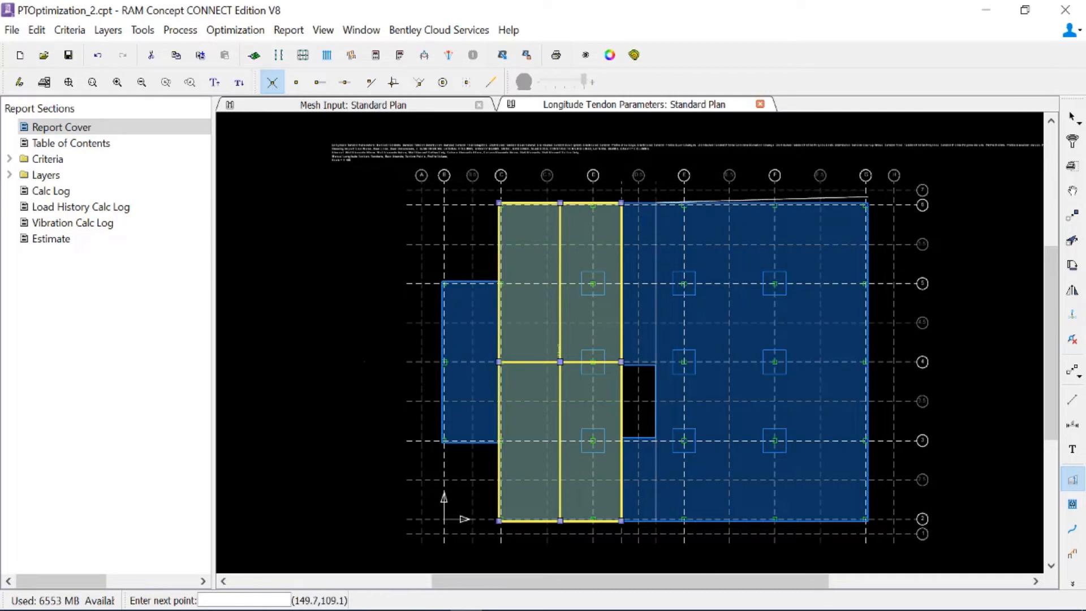
click(844, 519)
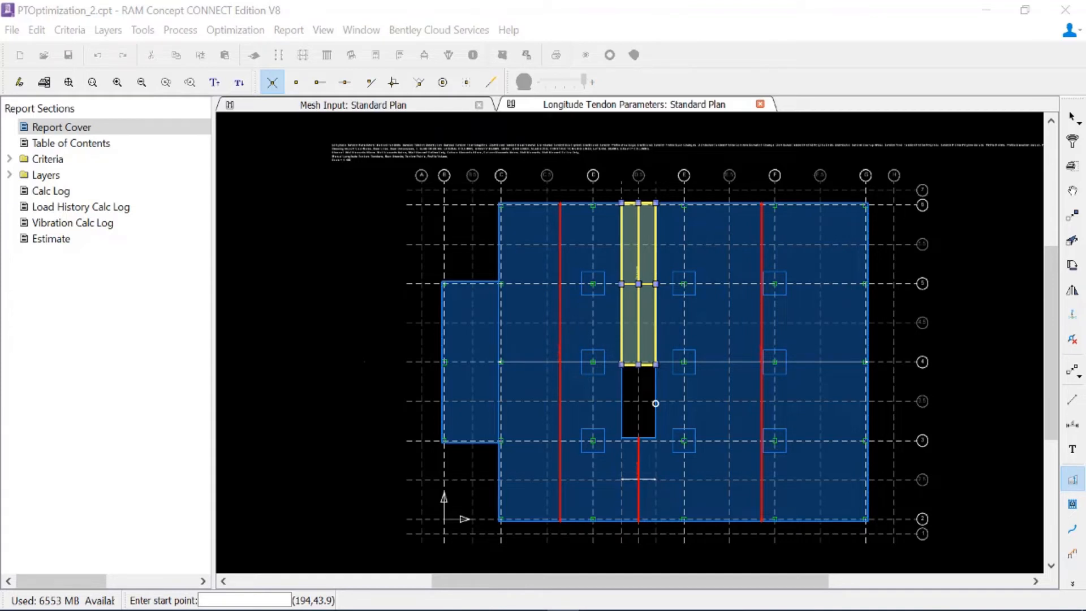
mouse_move(1064, 527)
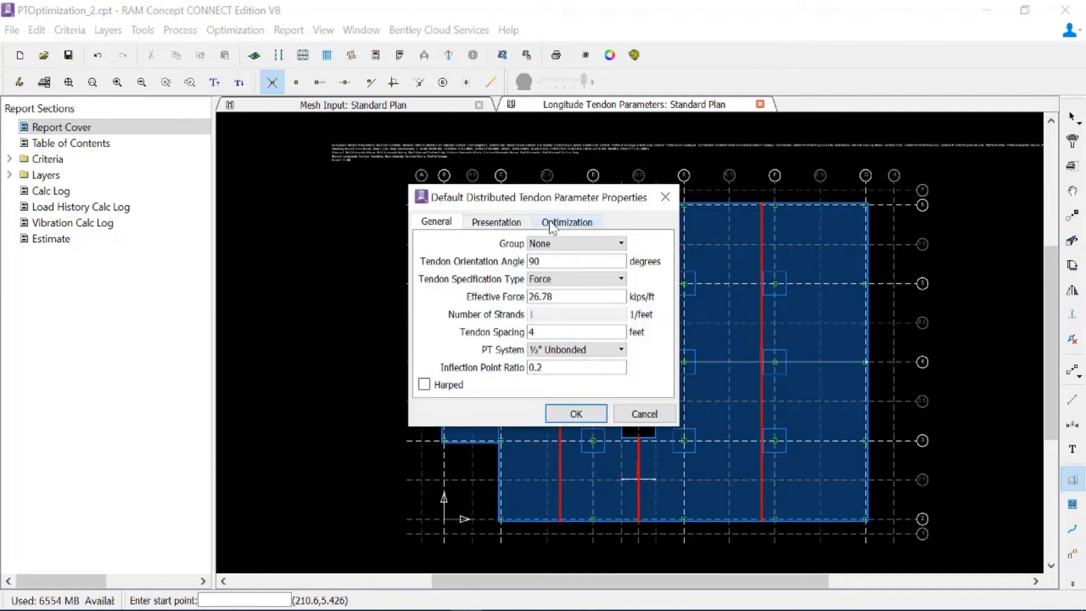
Step: Set Minimum Effective Force 15 and Maximum 36 kips/ft, then confirm
click(566, 221)
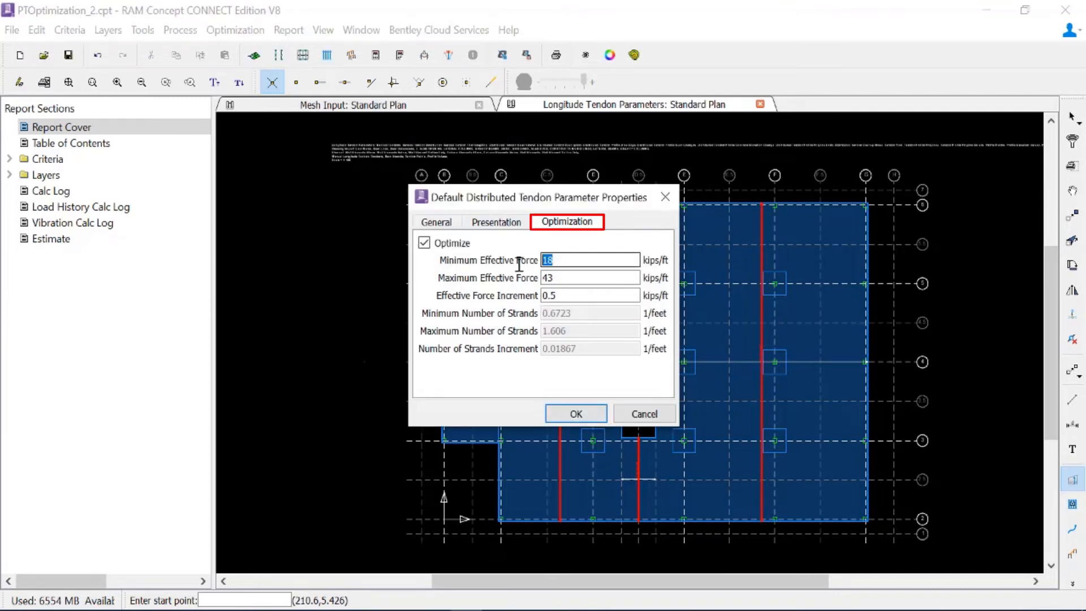
text(15)
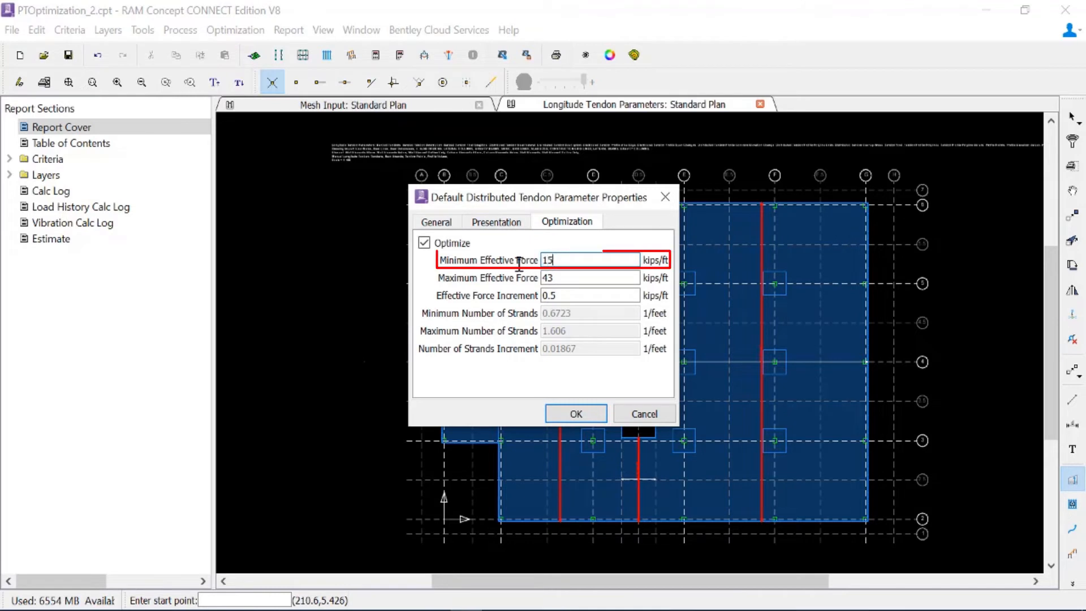
click(589, 278)
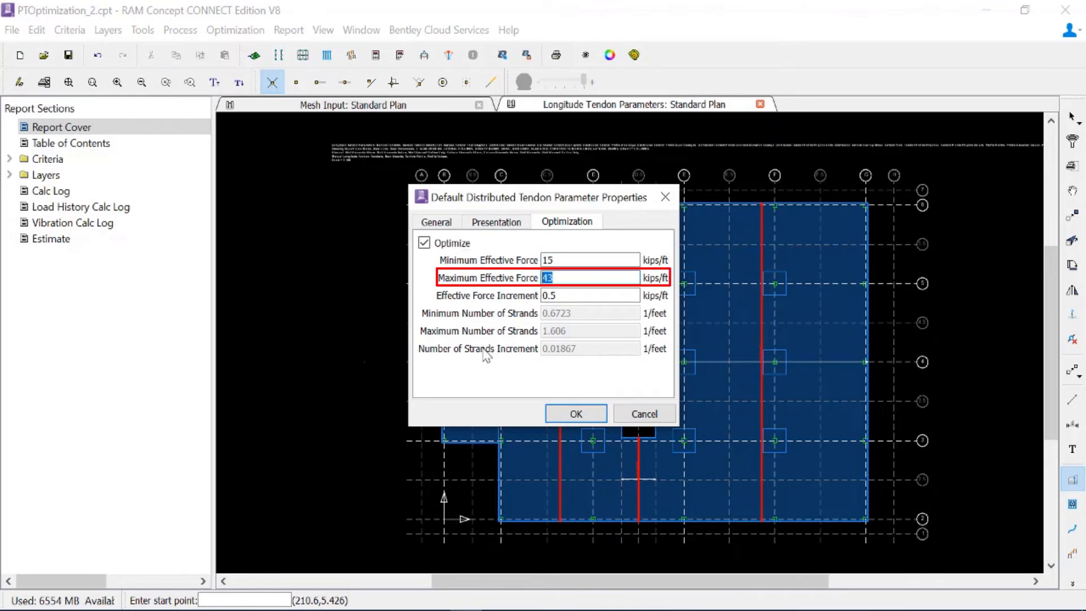
text(36)
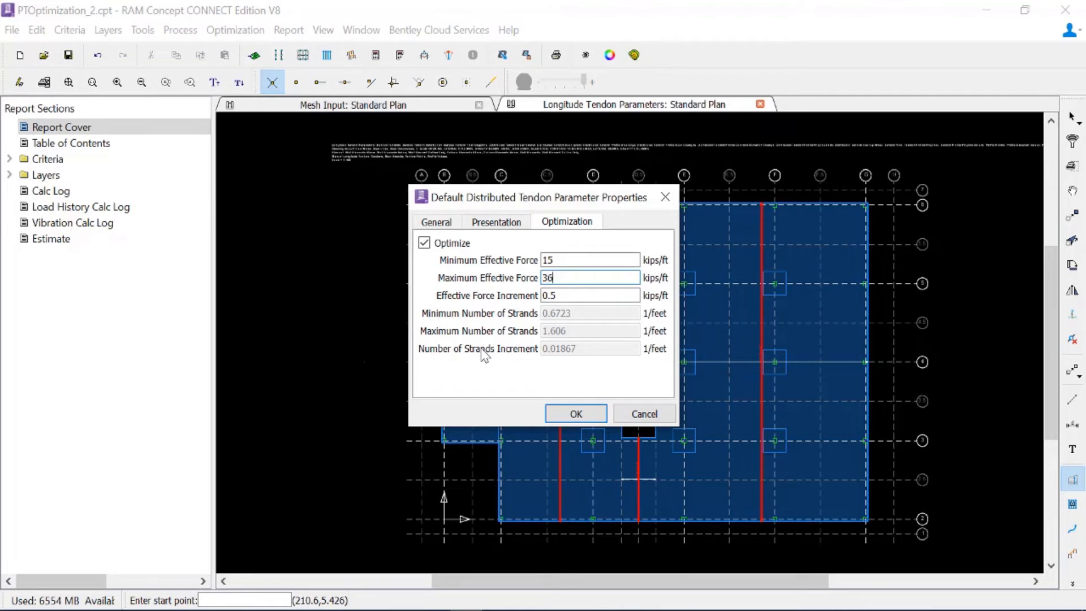
click(575, 414)
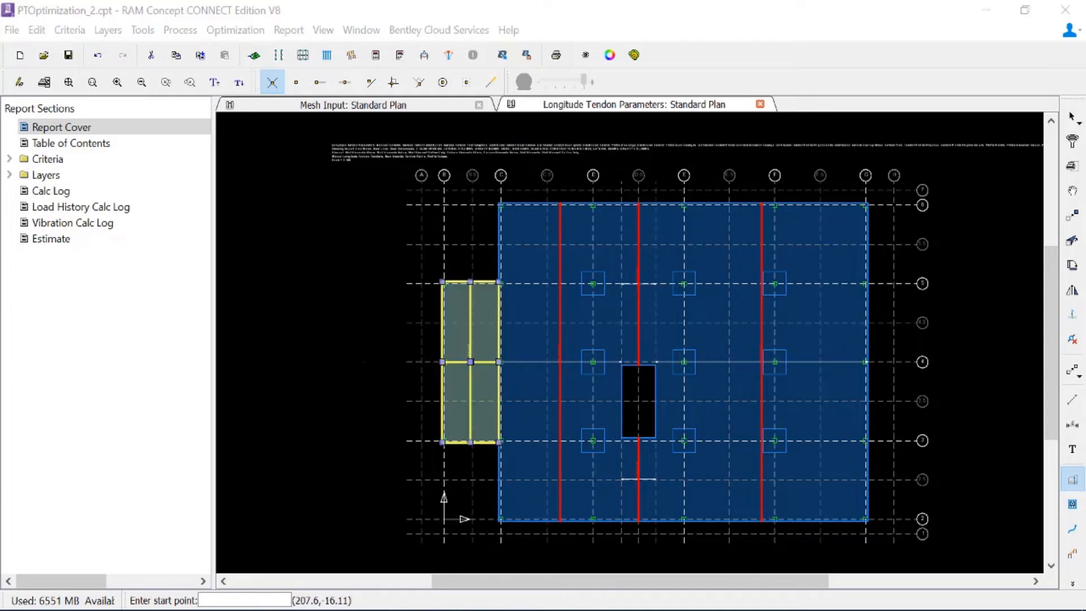
mouse_move(568, 344)
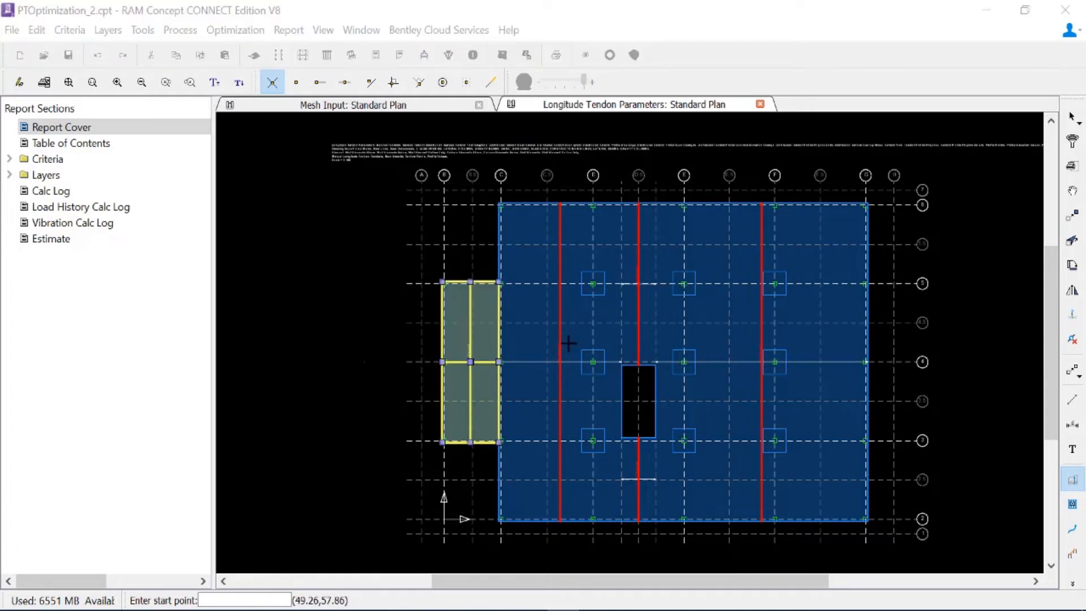
mouse_move(568, 344)
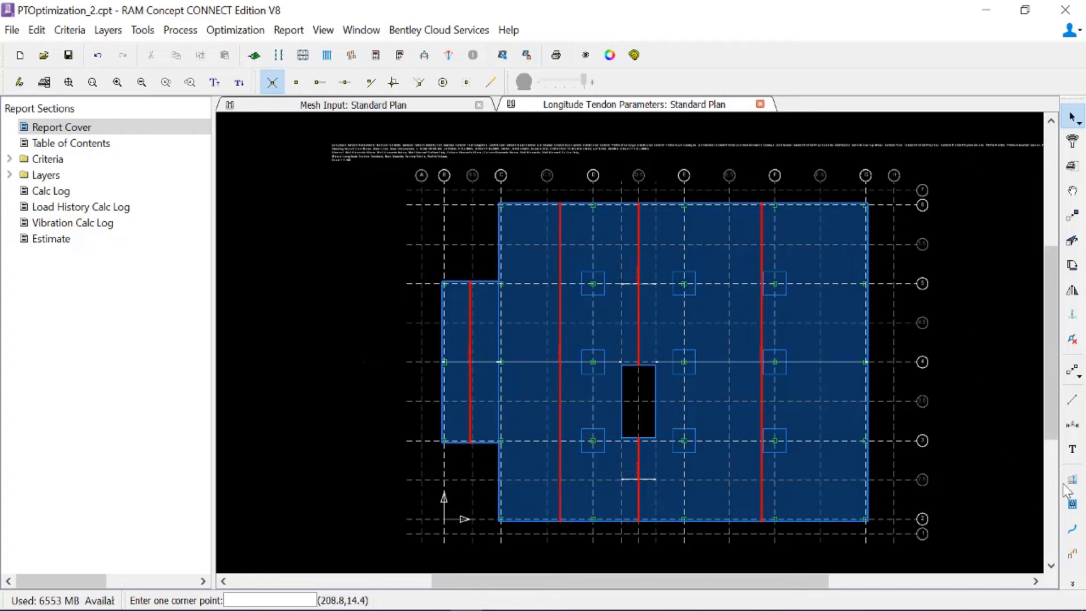
Step: Set default optimization limits to minimum 0 and maximum 43 kips/ft, then confirm
click(1072, 481)
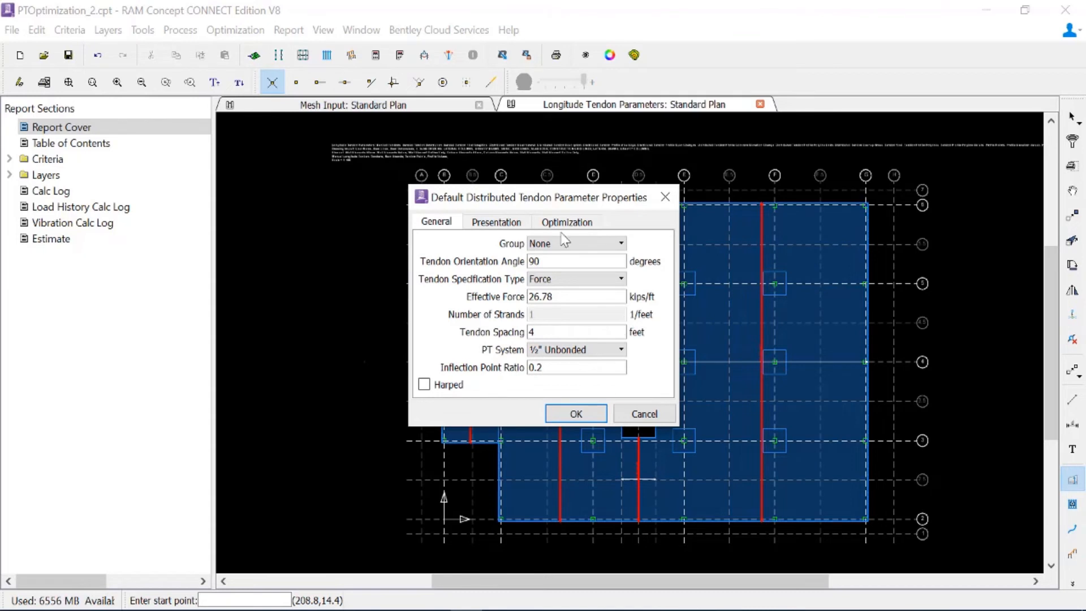
click(566, 222)
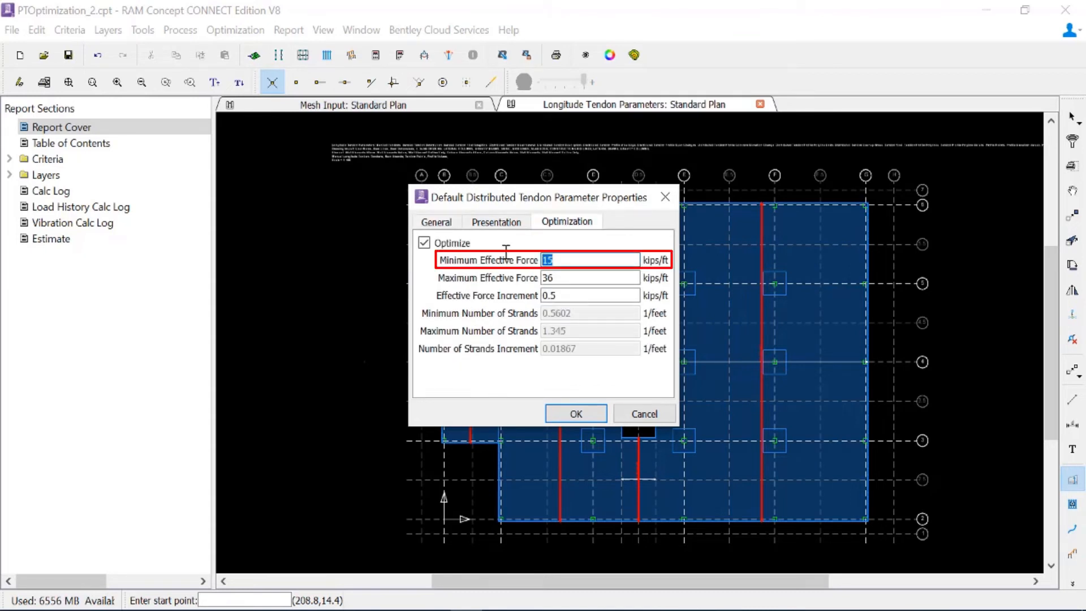
text(0)
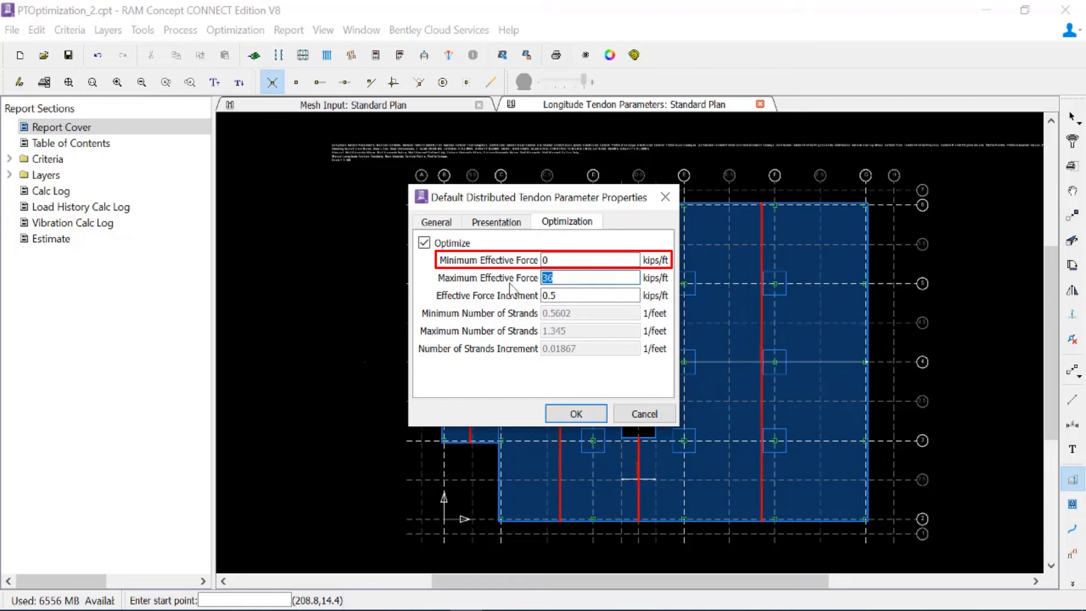
text(4)
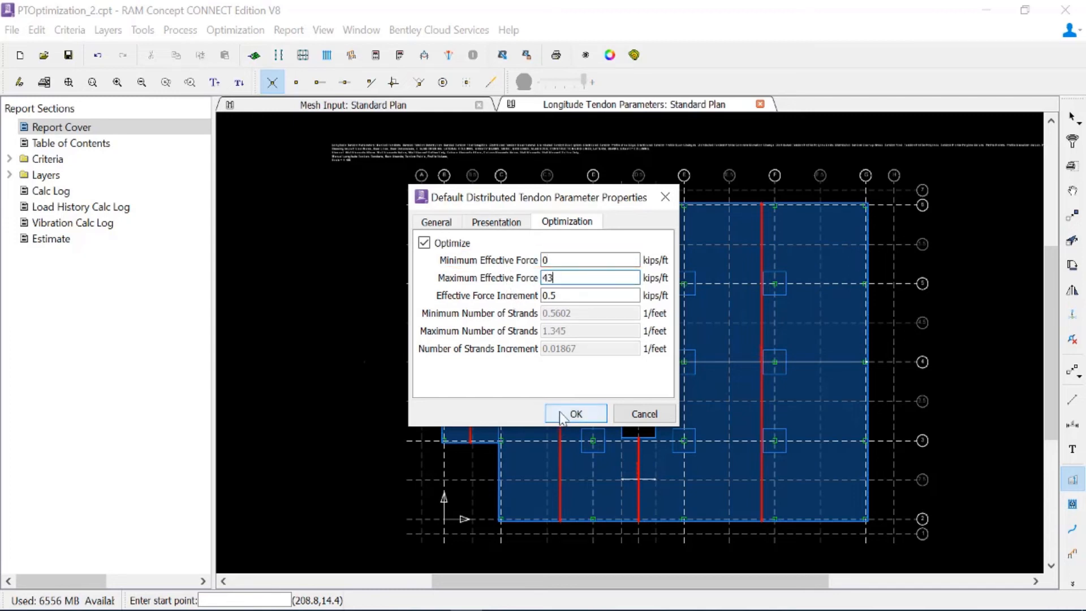
click(574, 413)
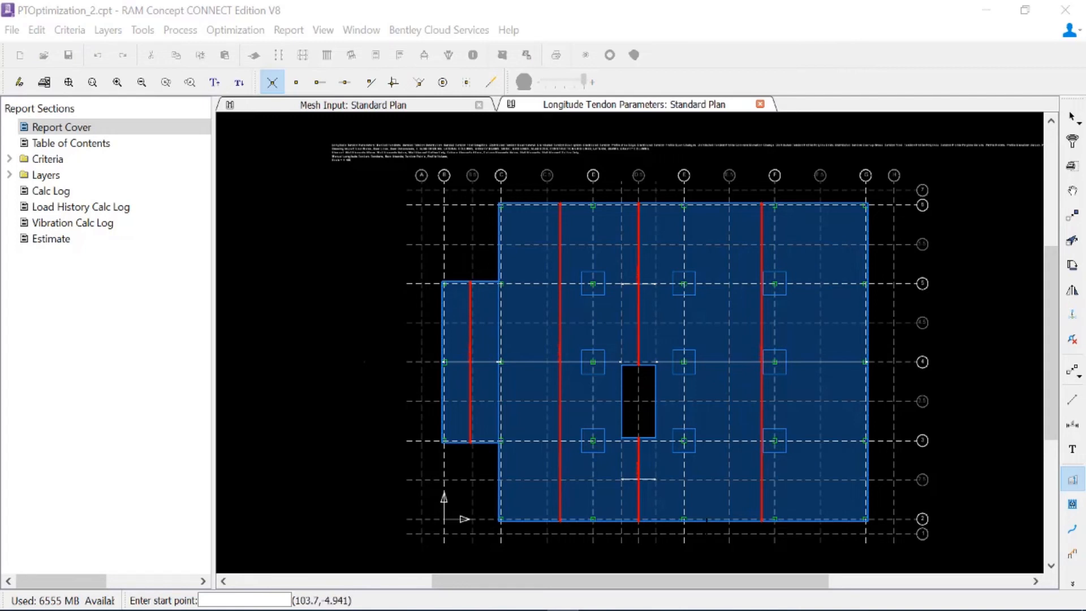
mouse_move(582, 271)
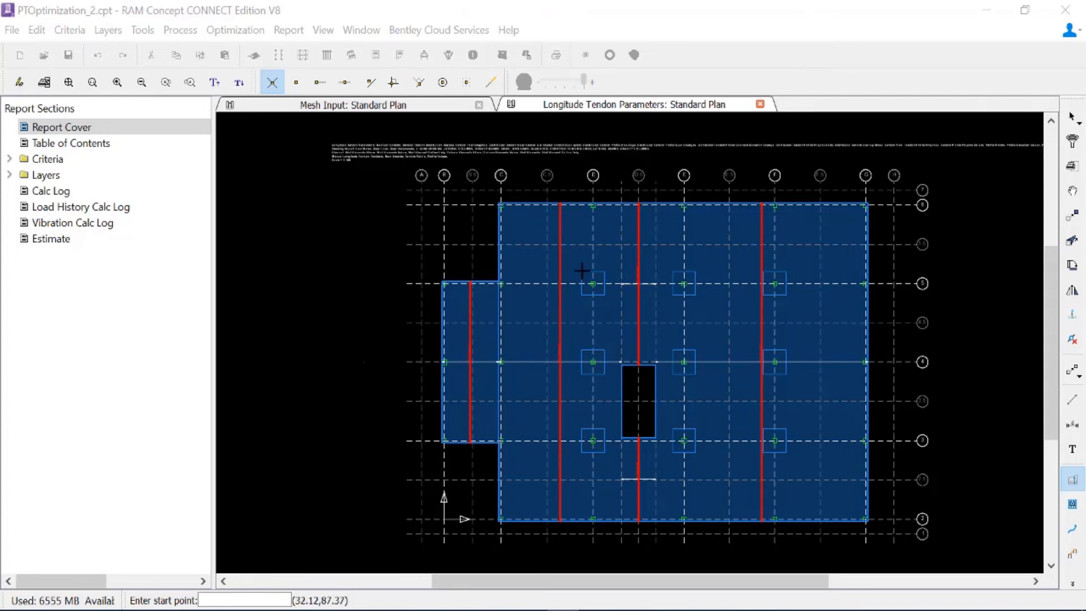
mouse_move(823, 291)
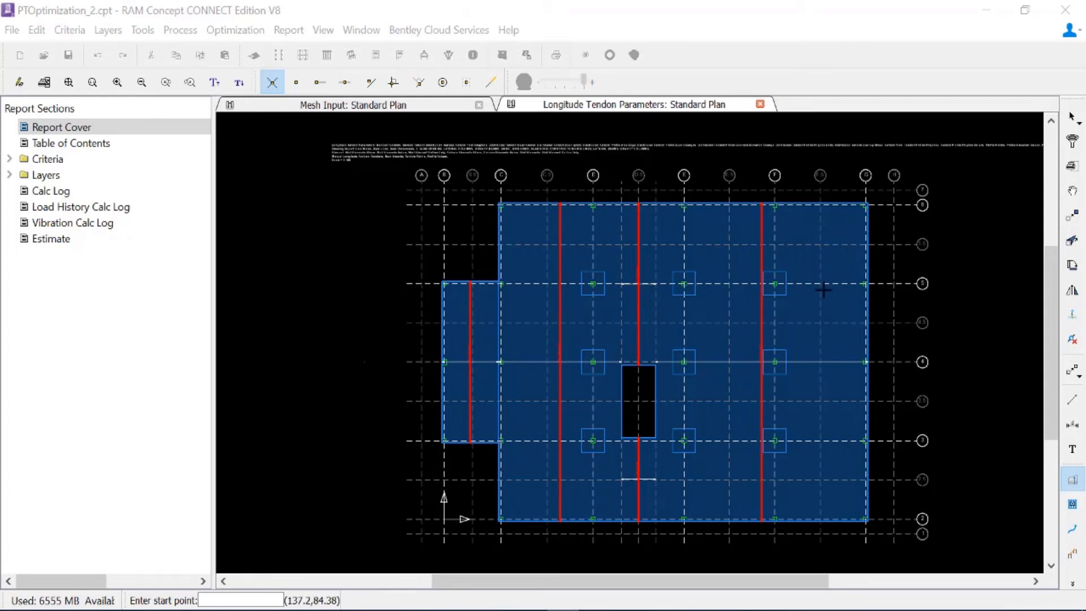
mouse_move(815, 501)
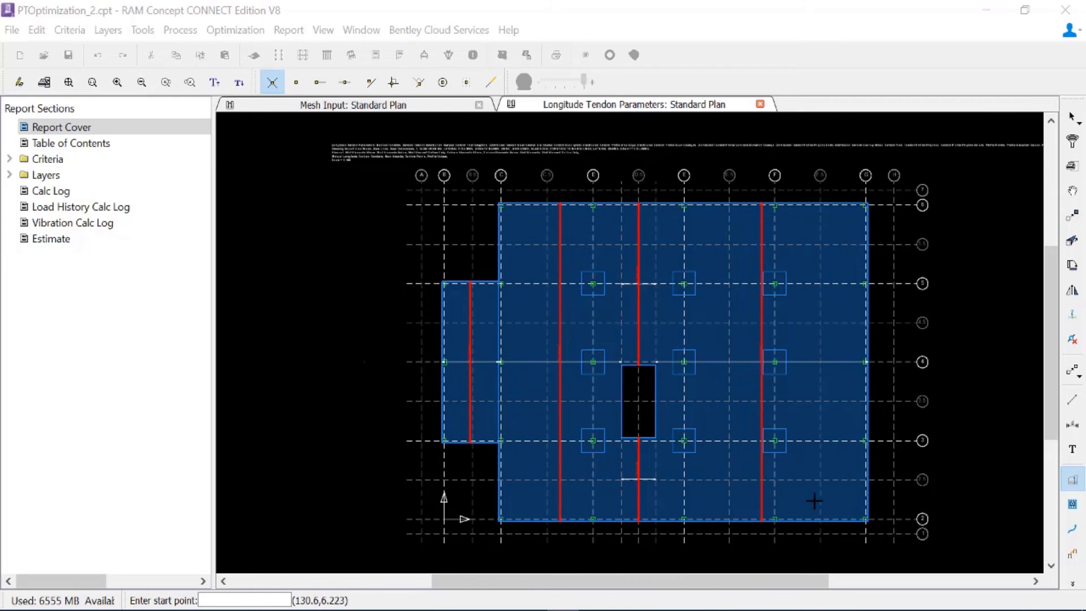
mouse_move(774, 441)
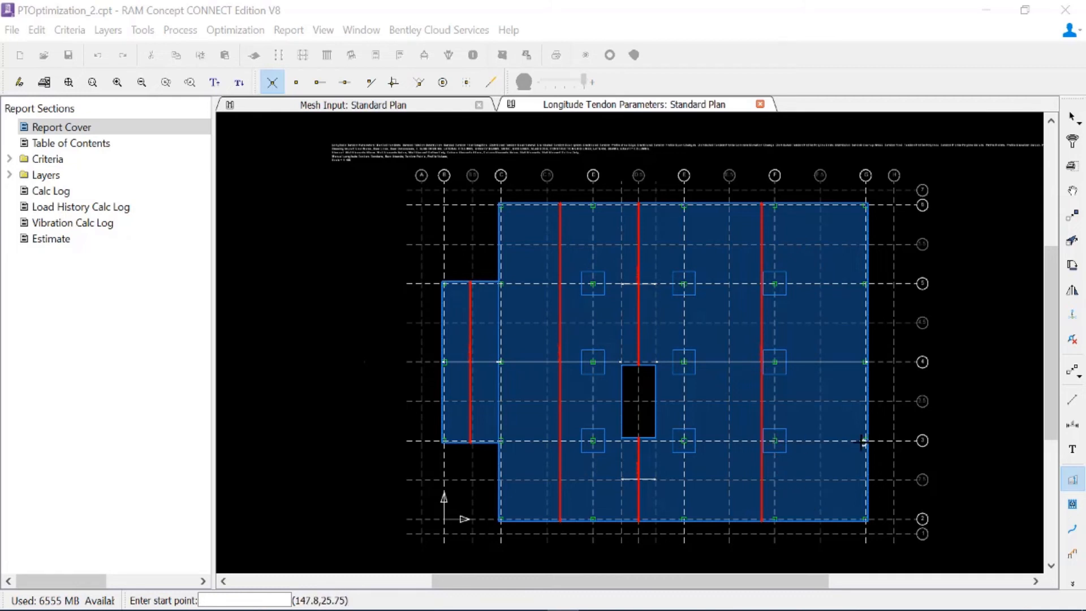
mouse_move(866, 423)
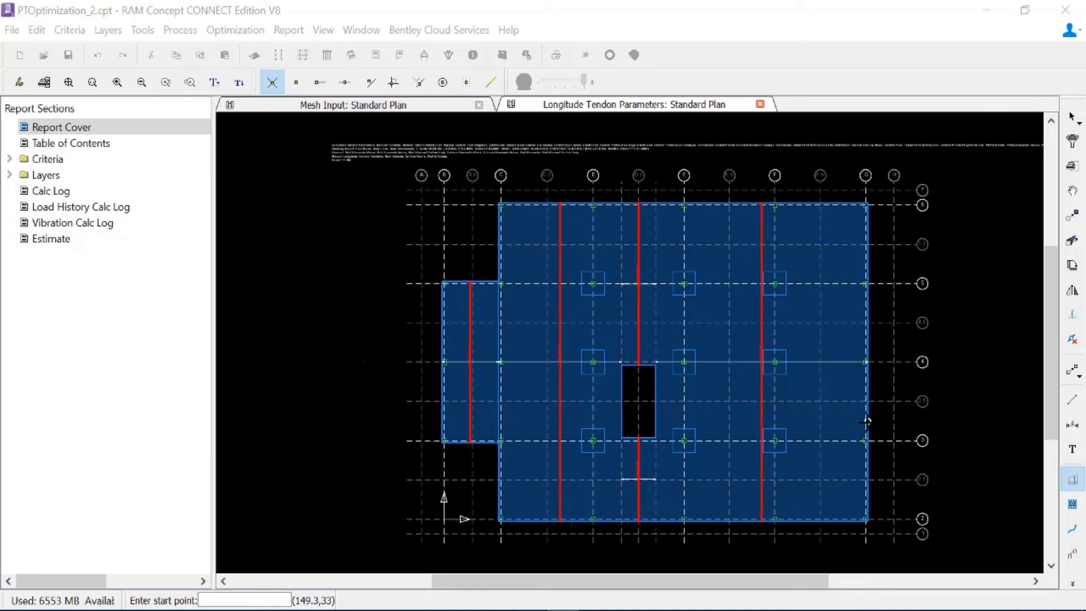
mouse_move(865, 422)
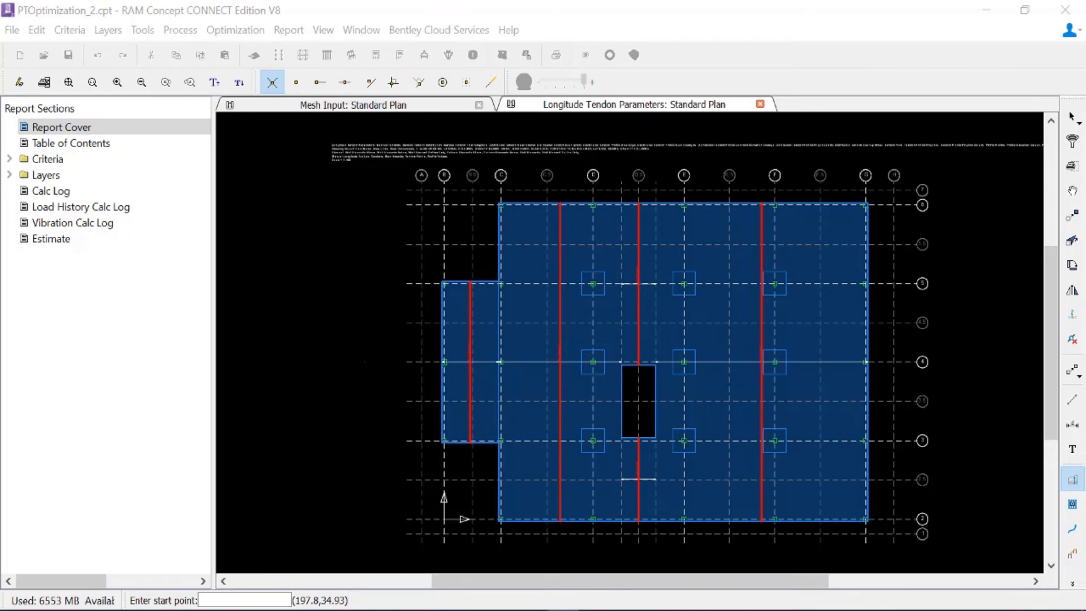
mouse_move(719, 483)
text(1)
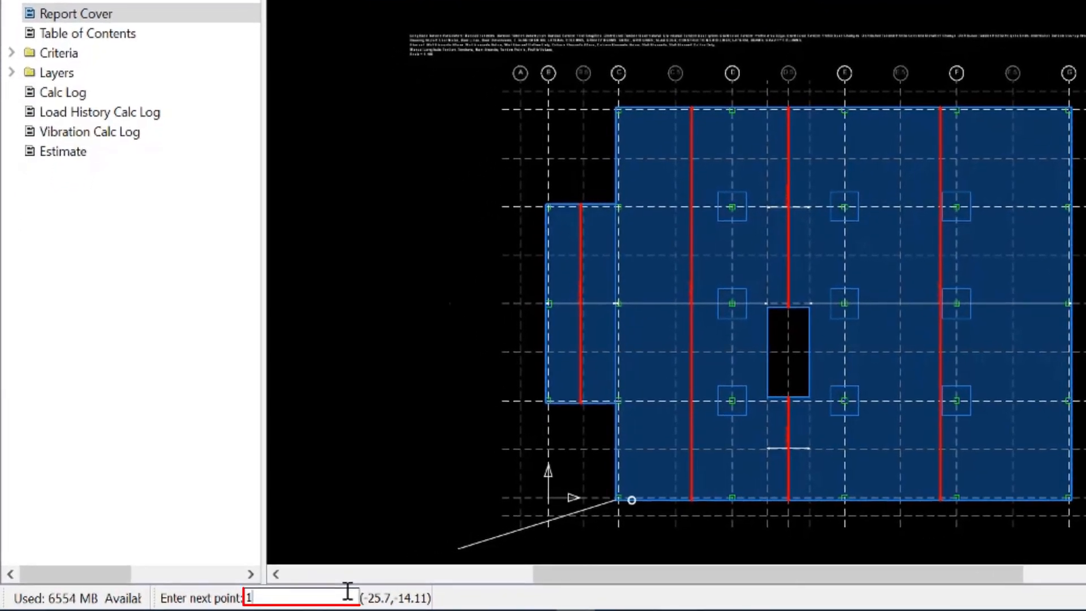
Step: Draw the lower-left exterior quadrilateral from typed corner coordinates (9., 25, 2.5, 35.5)
text(9.)
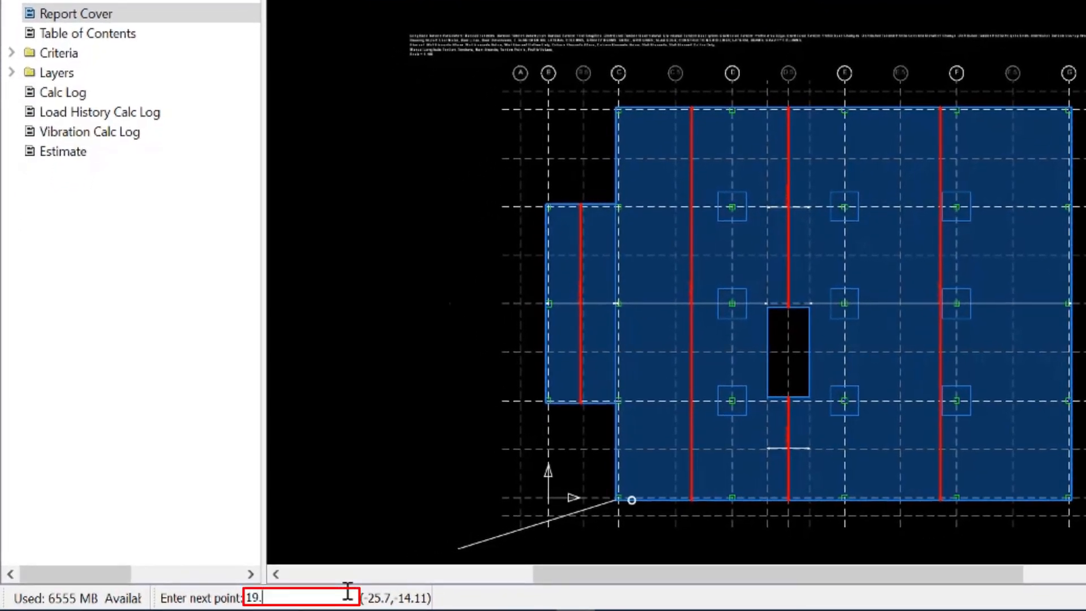
text(25,)
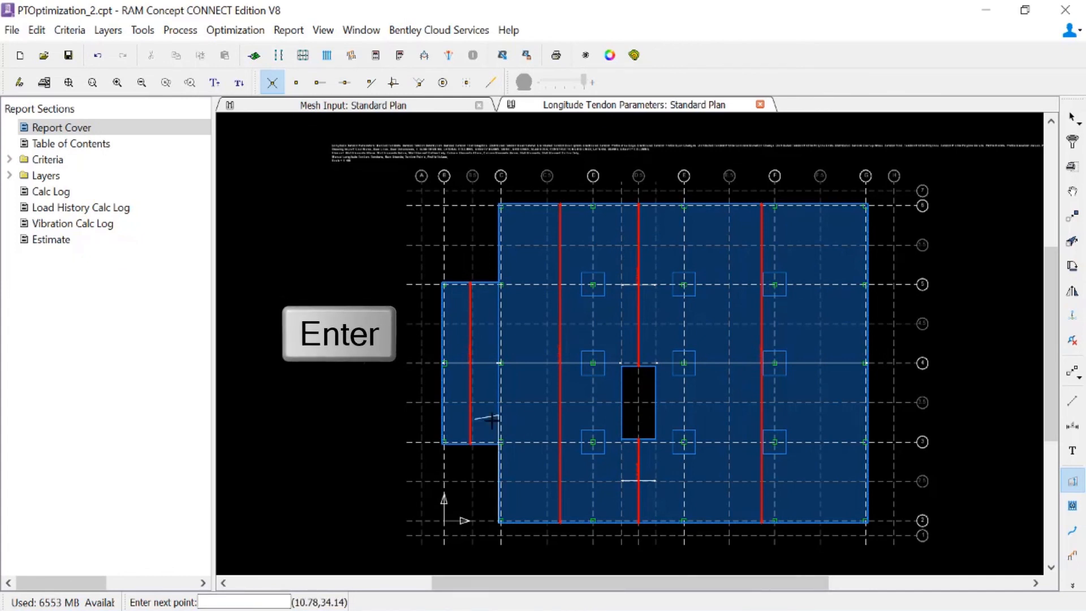
mouse_move(510, 433)
text(6)
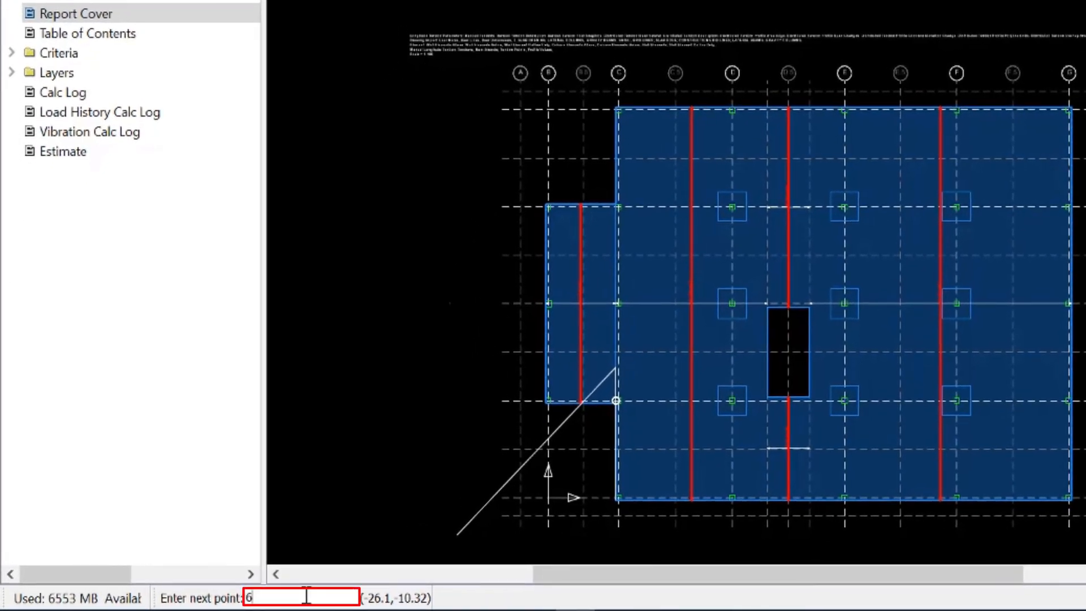
text(2.5,)
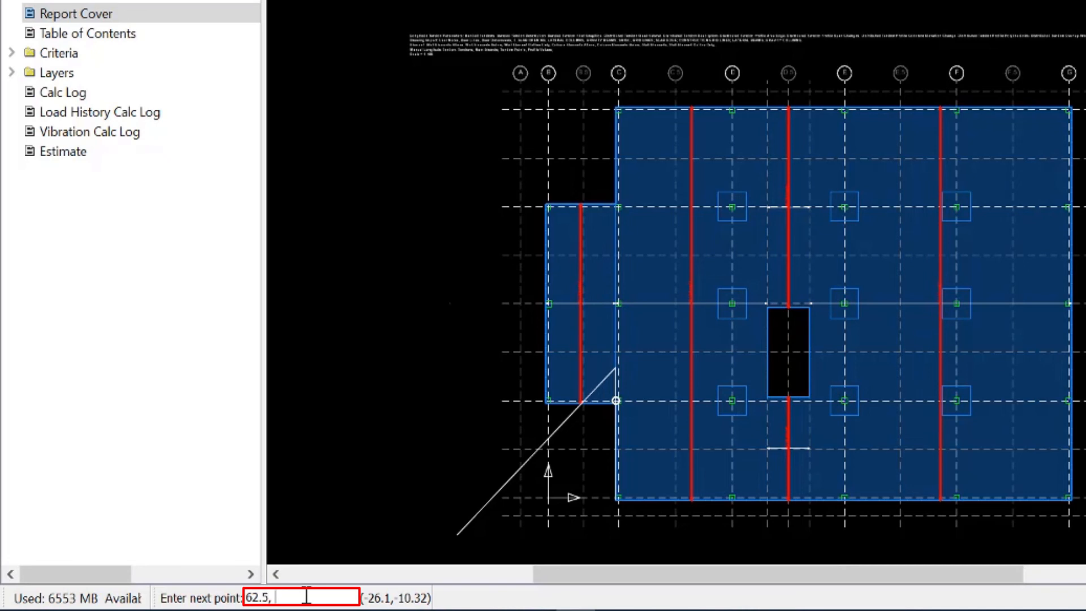
text(35.5)
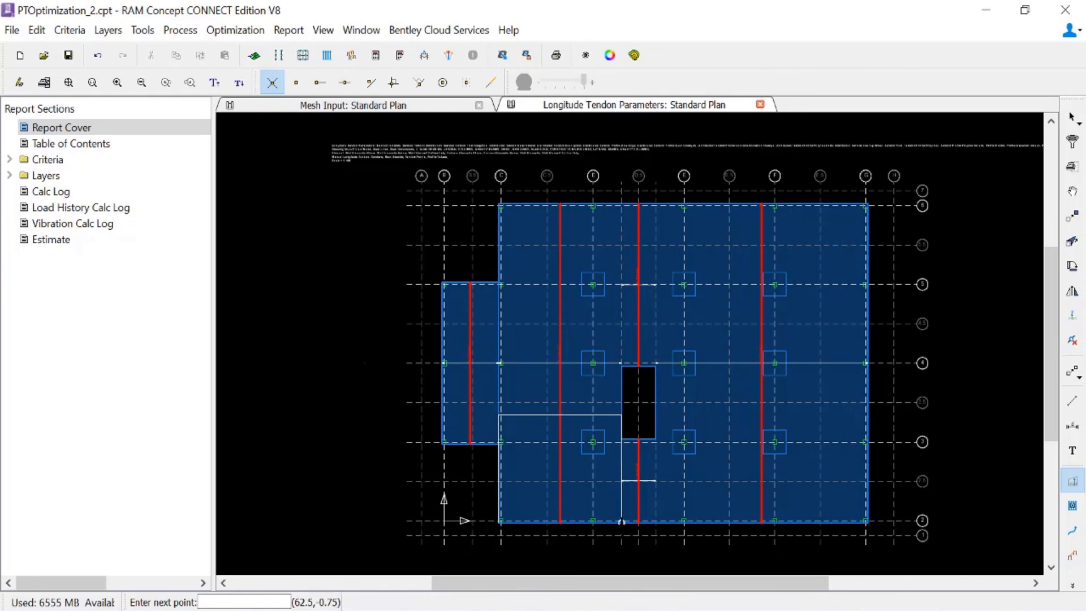
click(561, 468)
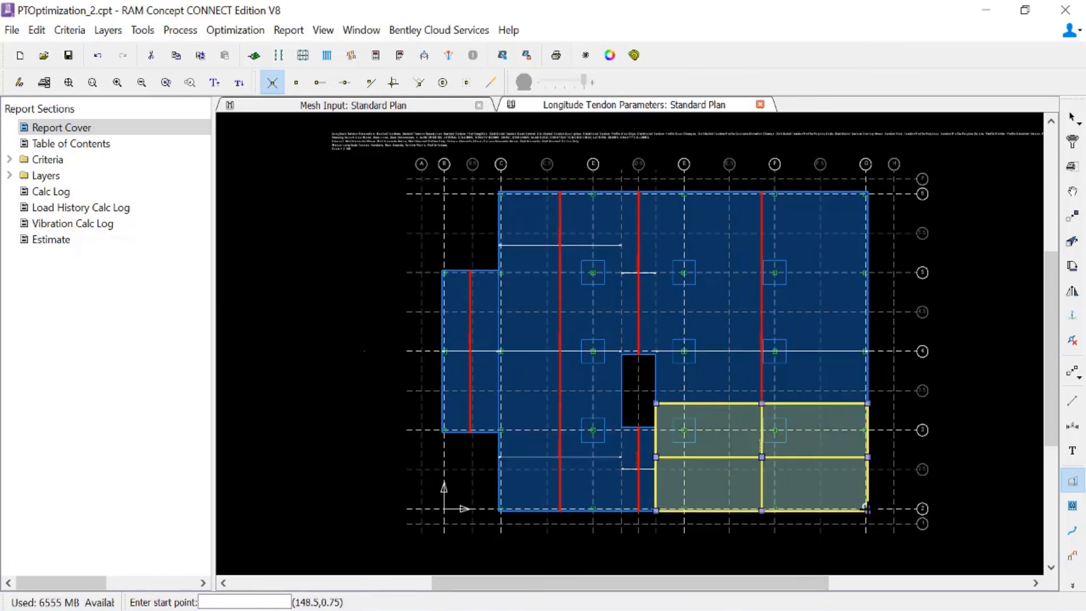
Step: Copy the exterior quadrilateral to the other corner spans and return to Select
click(655, 274)
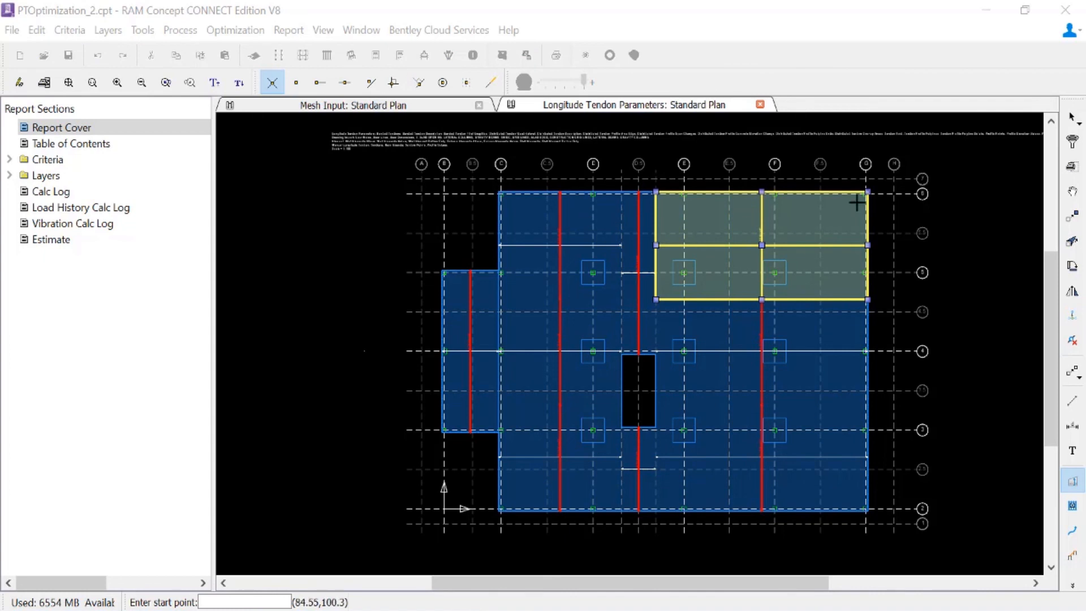
click(1071, 117)
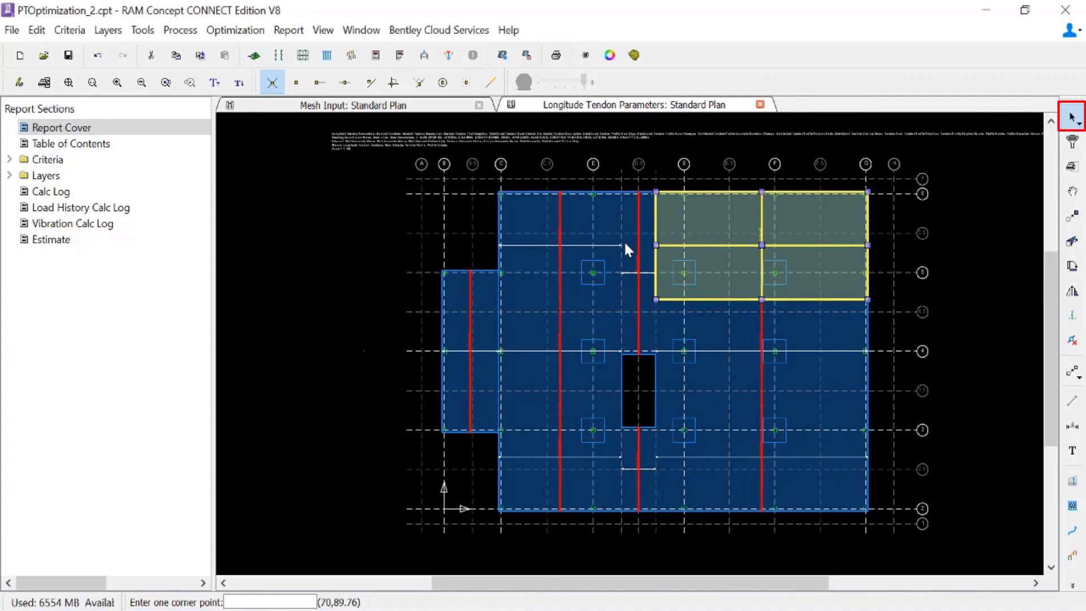